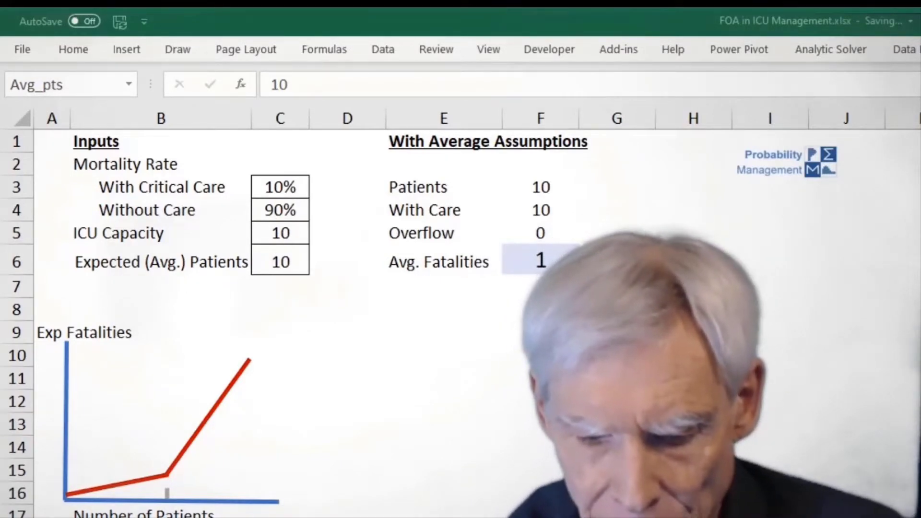
- Try expected-patient values 9, 11 and 10 in the Input sheet workbook
text(9)
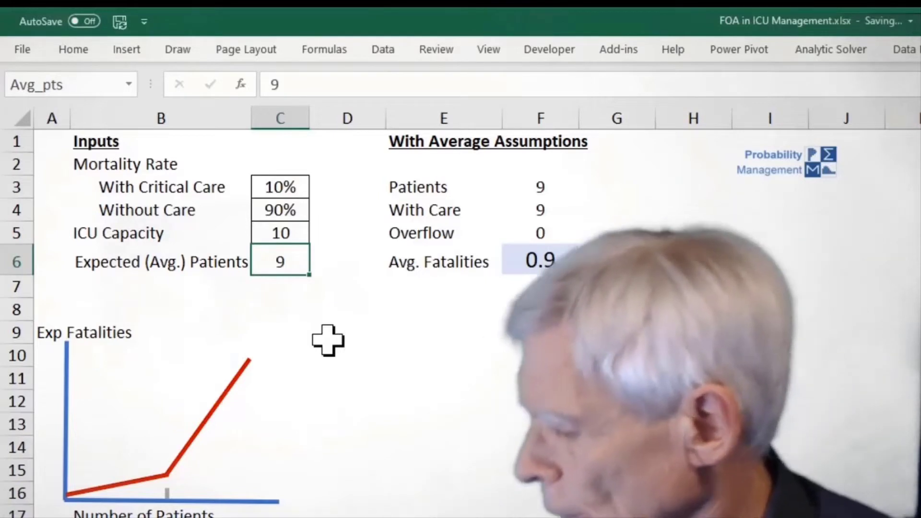
text(11)
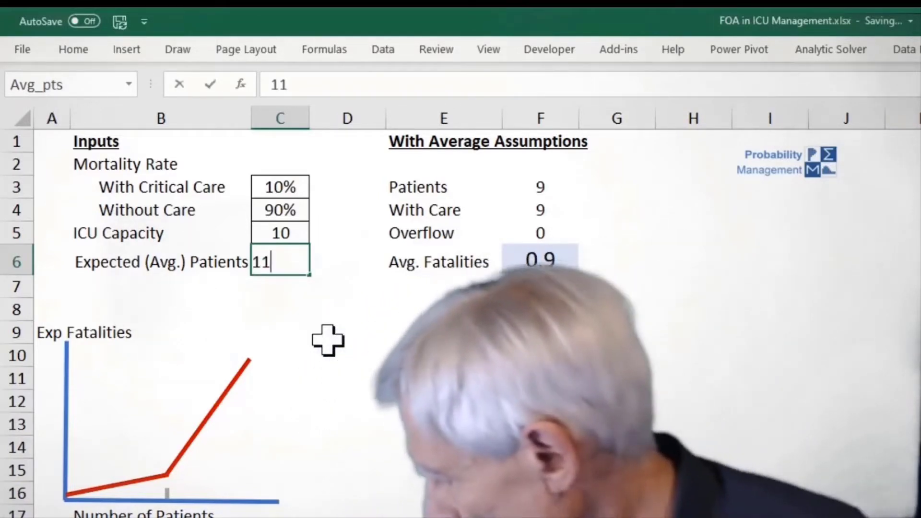
key(Return)
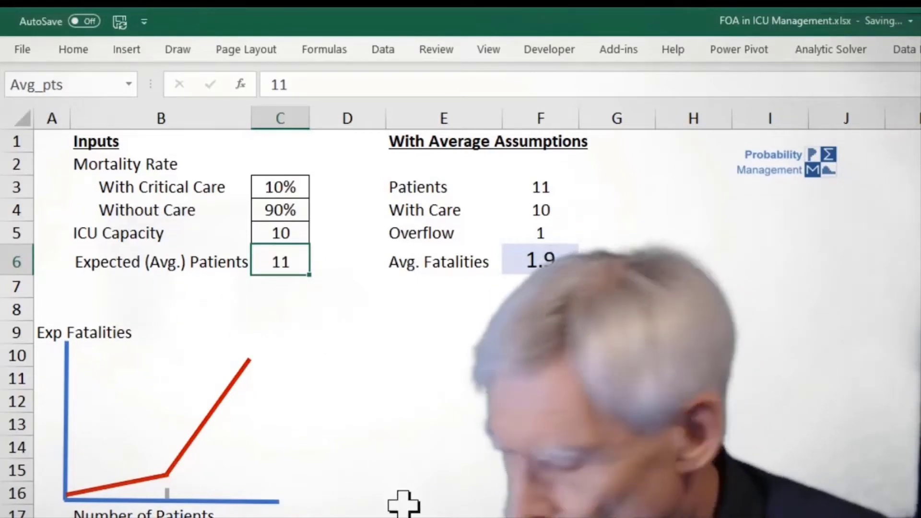
text(10)
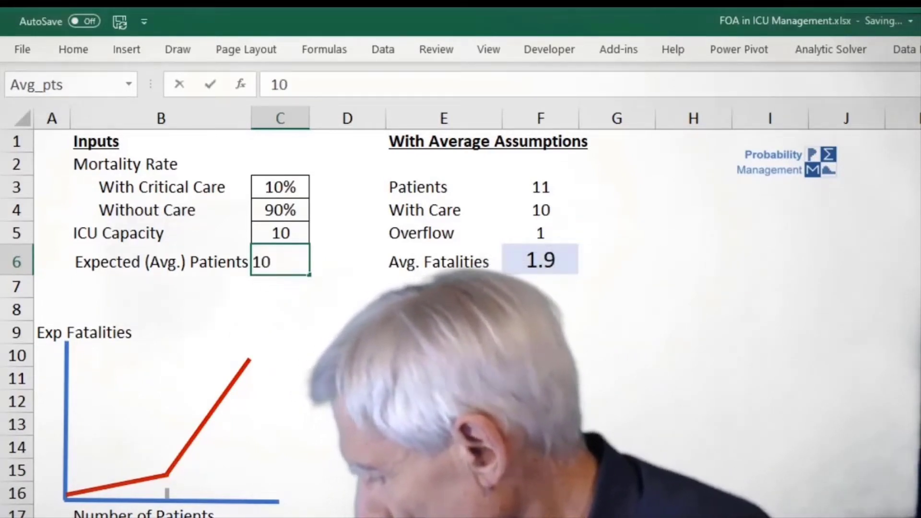
key(Return)
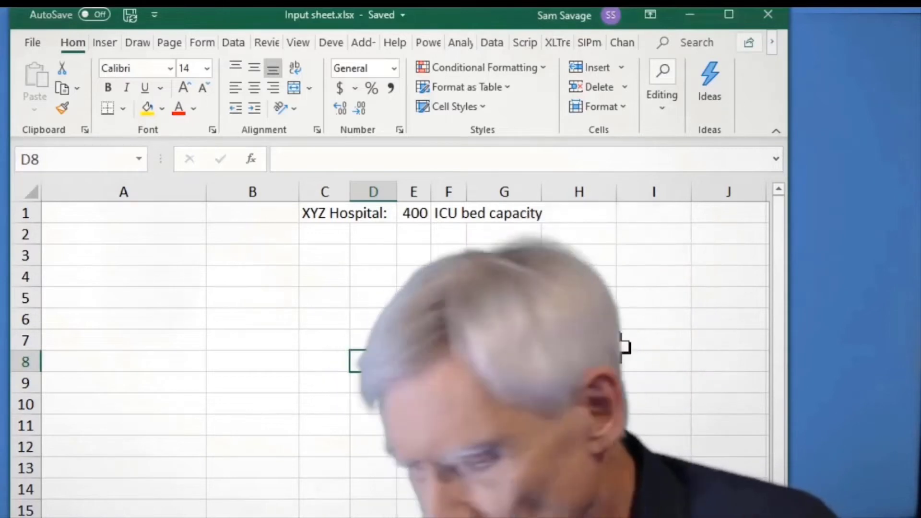
mouse_move(629, 56)
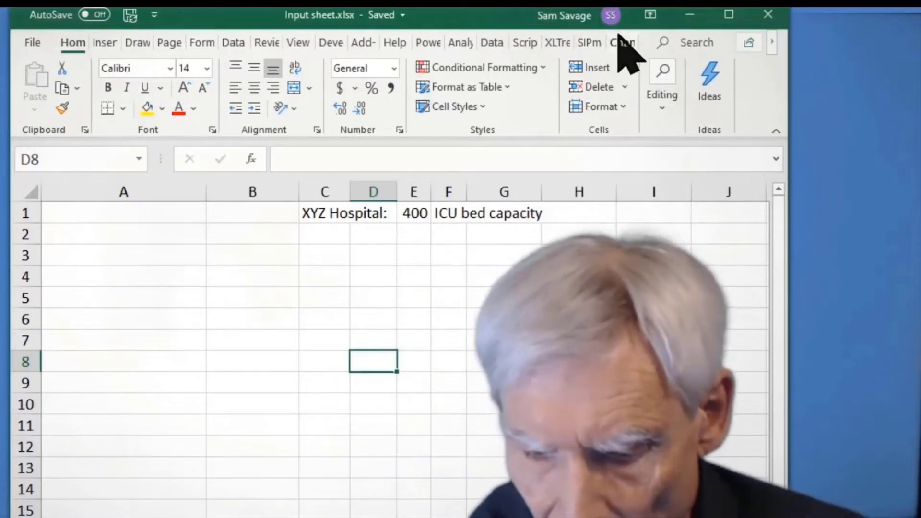
- Show the ChanceCalc ribbon and select cells C3:C5 to receive the forecast SIPs
click(622, 42)
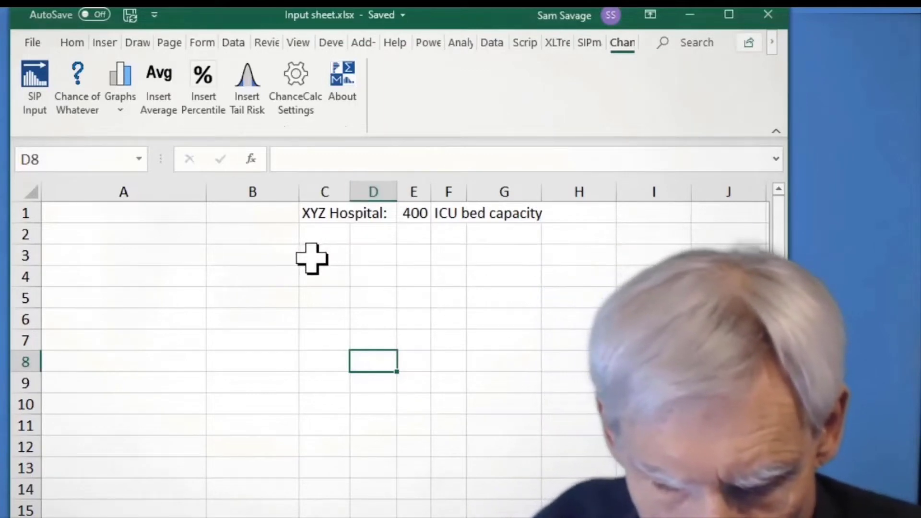
mouse_move(337, 255)
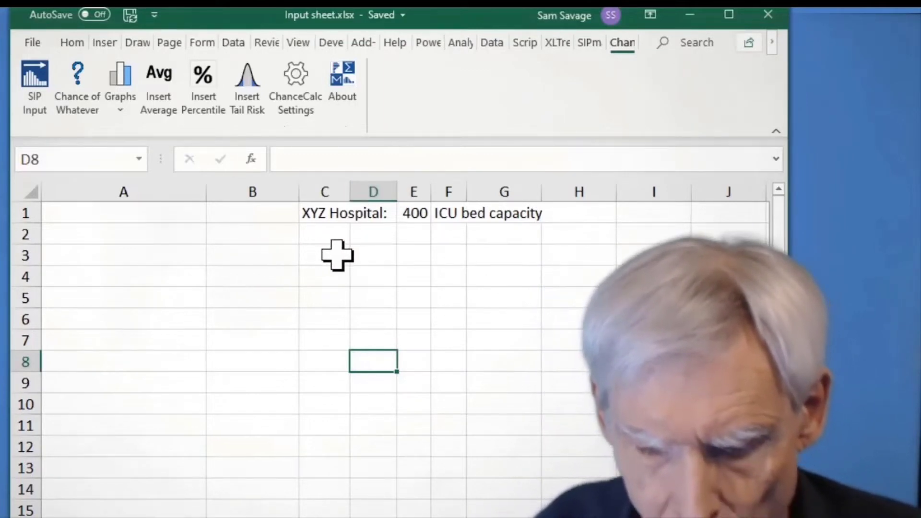
click(325, 255)
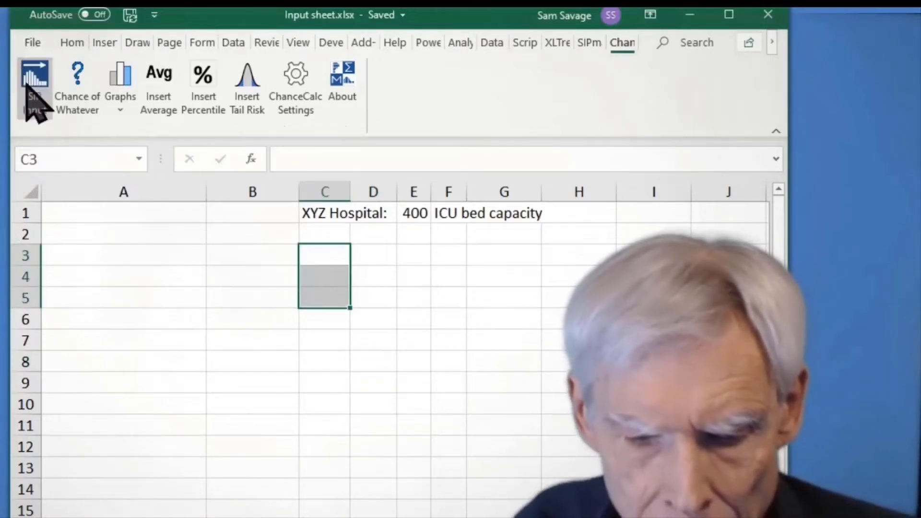
mouse_move(35, 89)
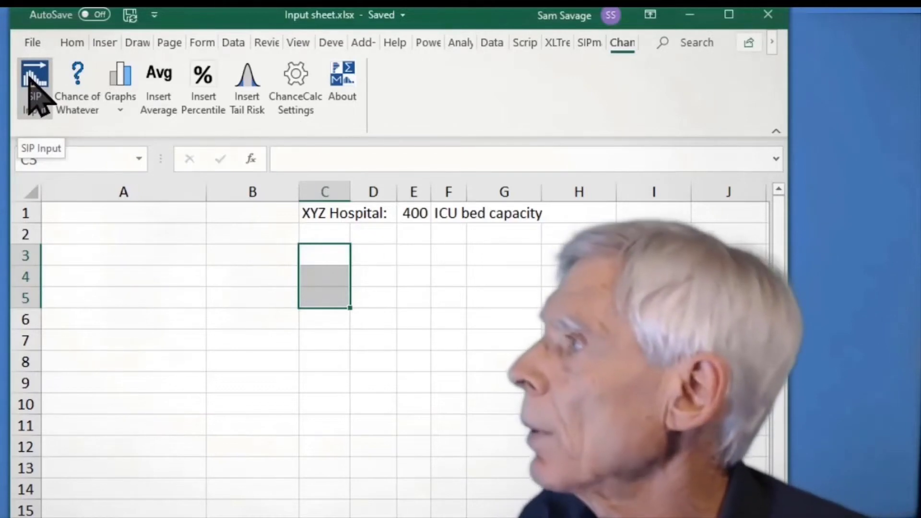
- Insert the ChE_Day SIPs from the 9-Aug-2021 hospitalization forecast library with their names
click(34, 85)
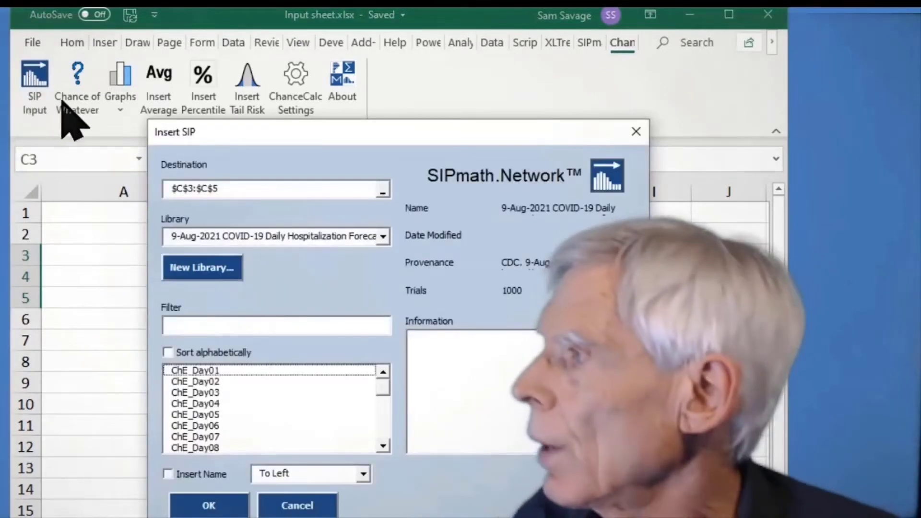
mouse_move(268, 197)
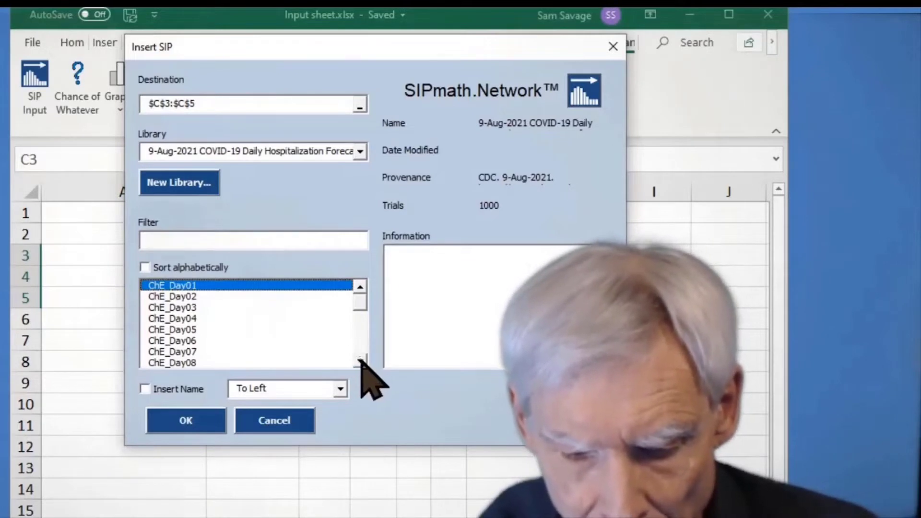
scroll(down, 3)
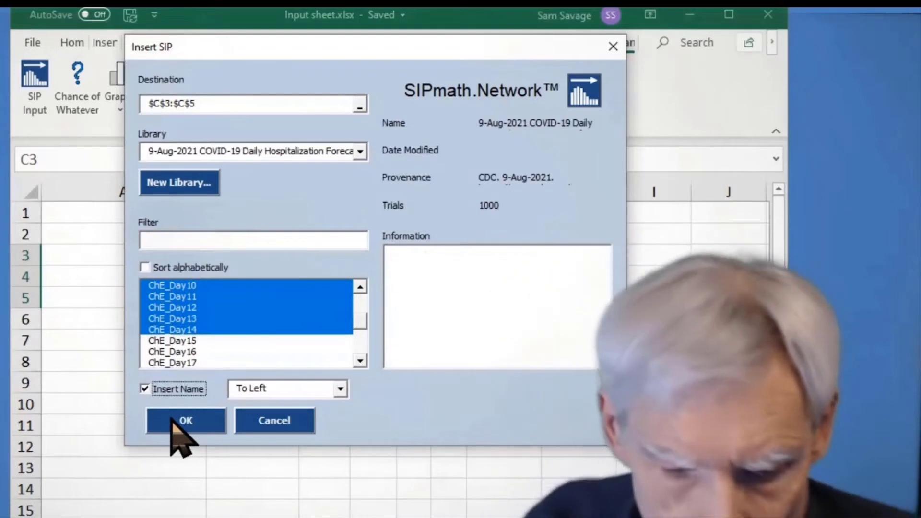
click(186, 420)
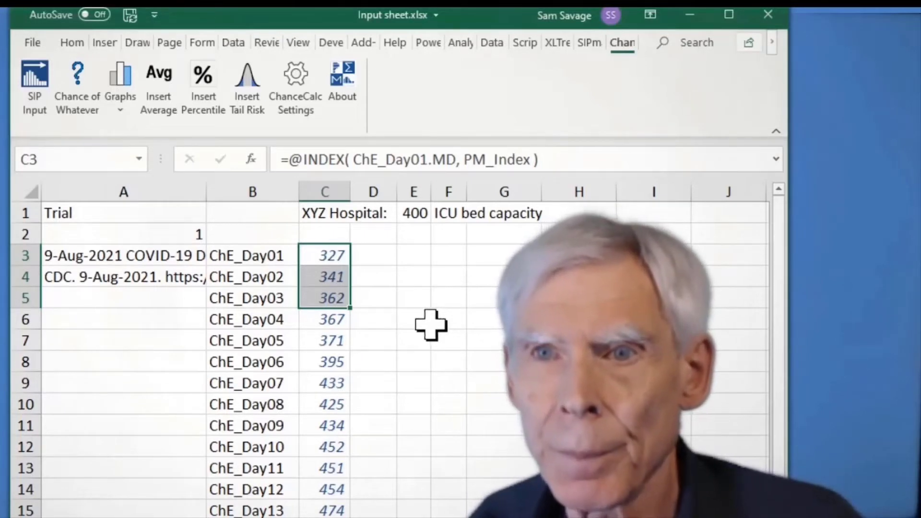
mouse_move(422, 323)
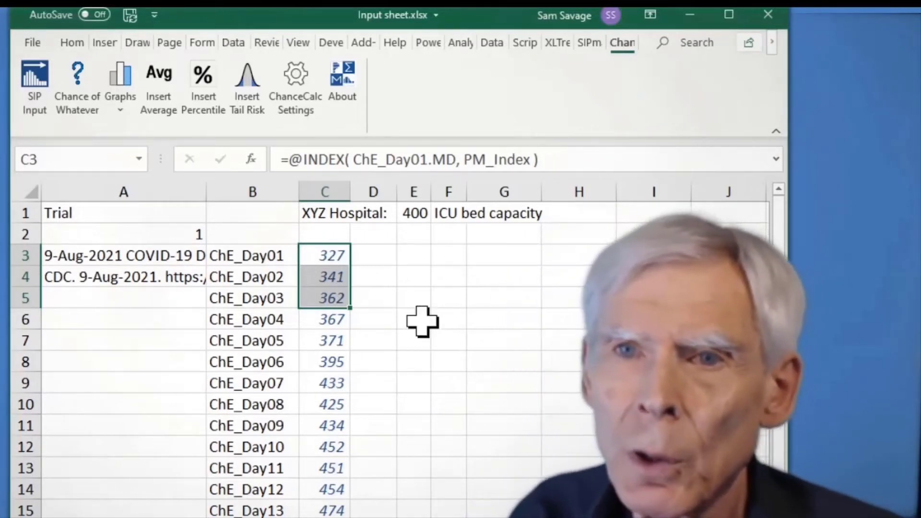
mouse_move(404, 246)
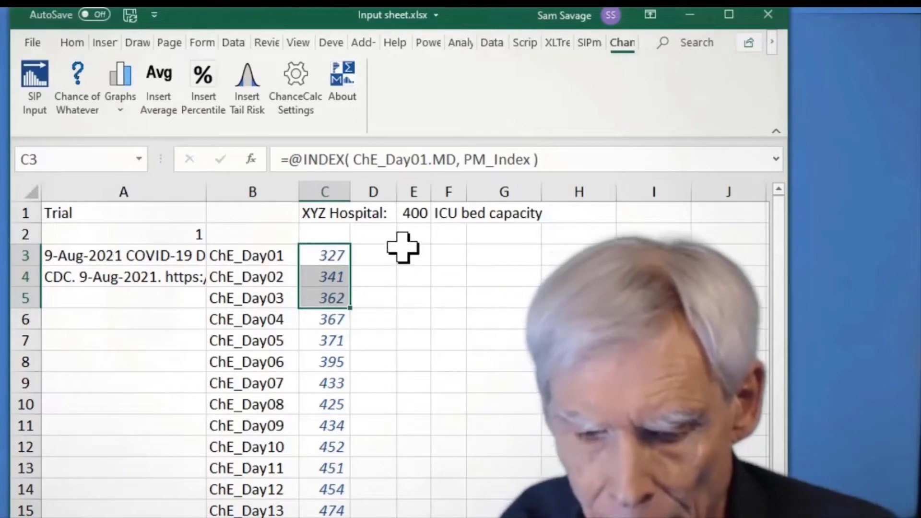
mouse_move(412, 235)
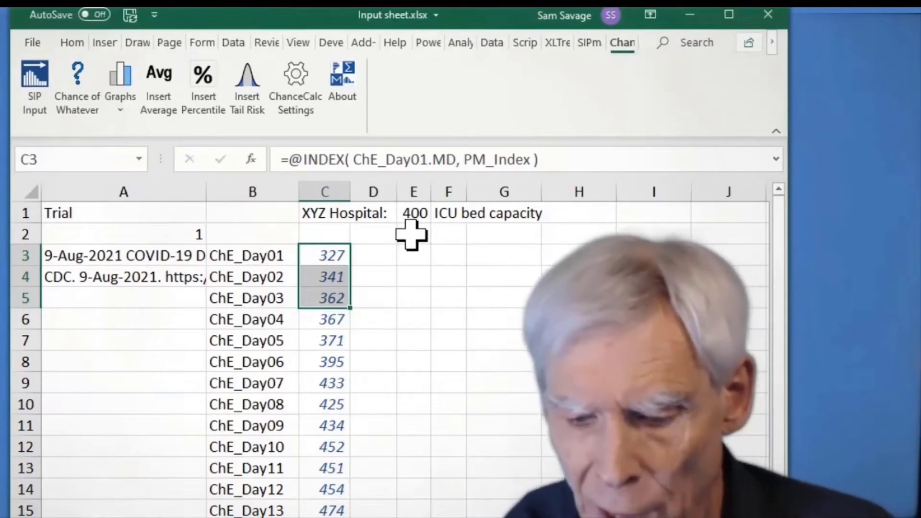
- Enter a <= relation in cell E2 beneath the 400 ICU bed capacity
click(413, 234)
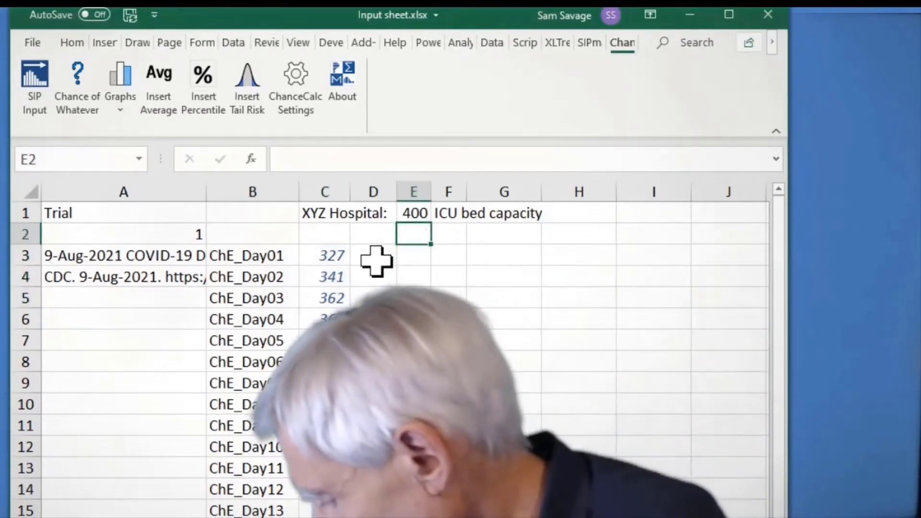
text(<=)
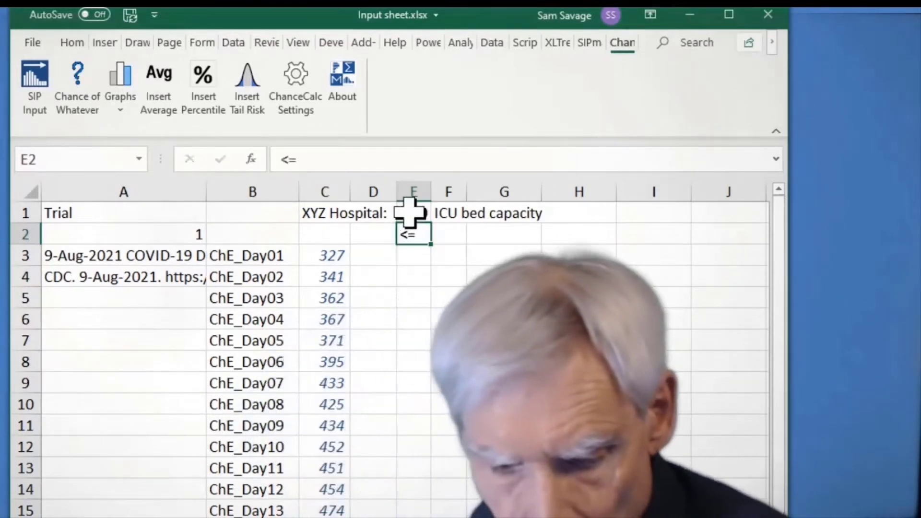
click(414, 213)
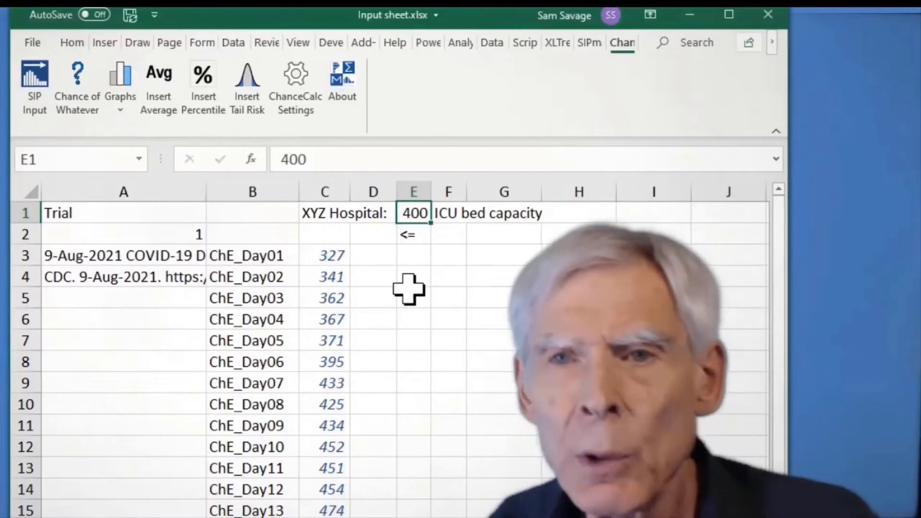
mouse_move(352, 302)
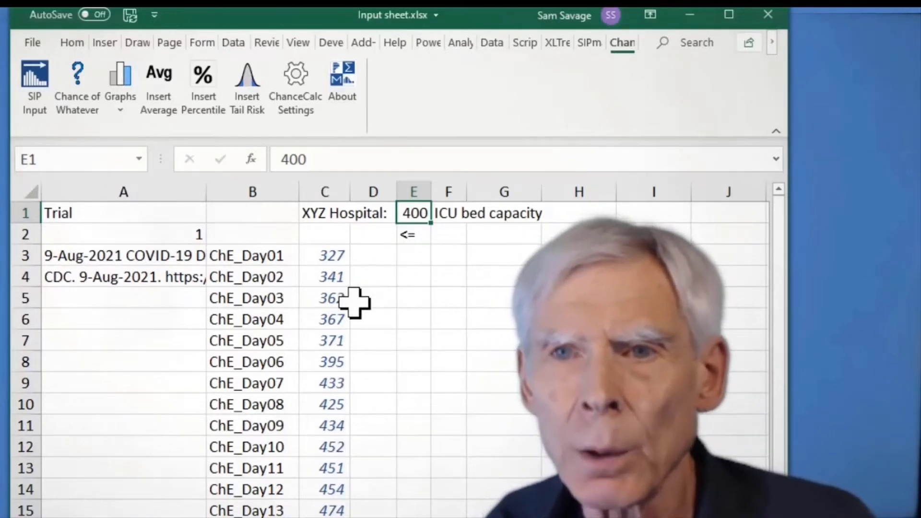
mouse_move(352, 291)
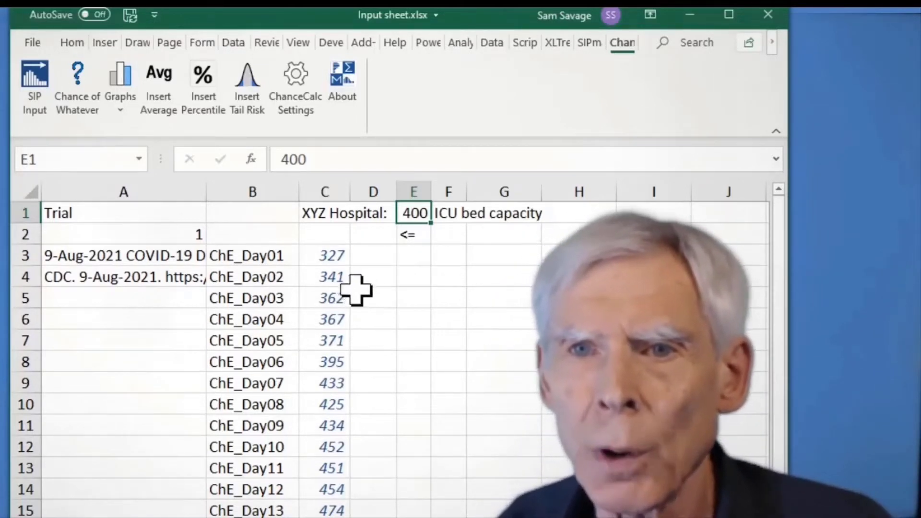
mouse_move(370, 256)
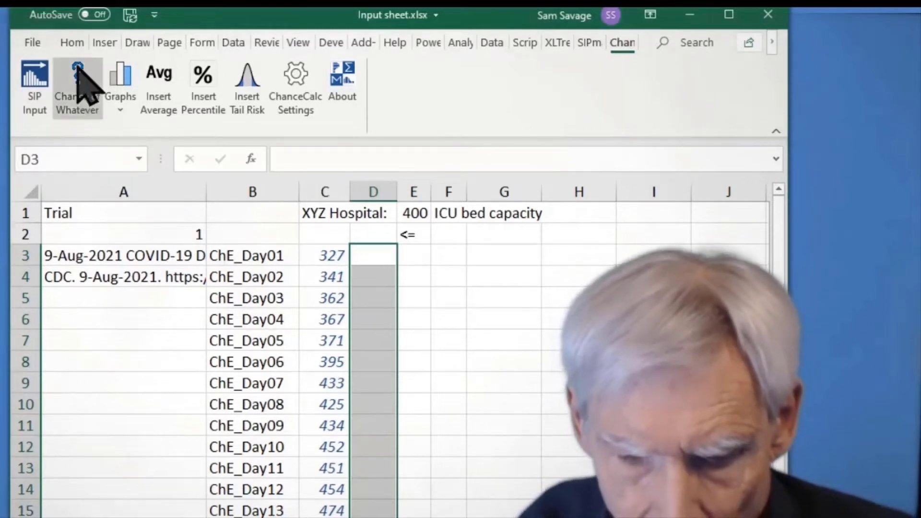
mouse_move(77, 89)
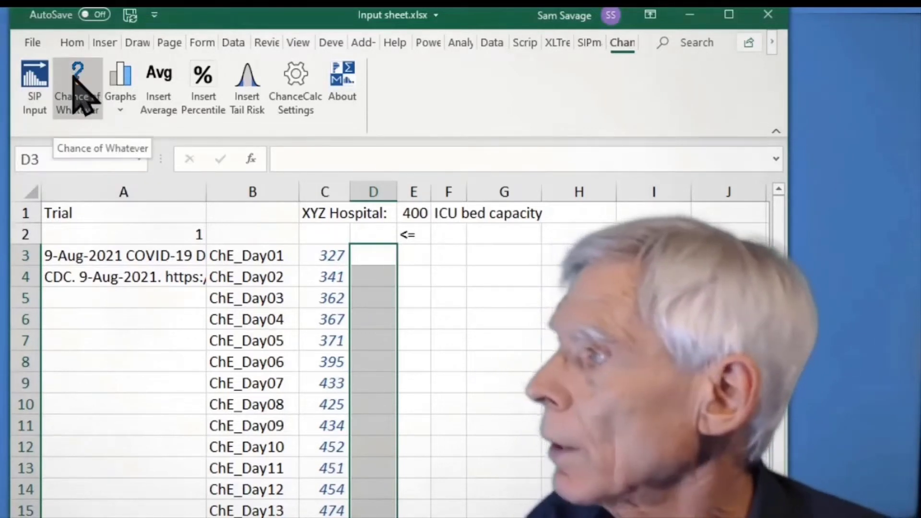
- Run Chance of Whatever: formula C3:C16, relation E2, target E1, results into D3 downward
click(77, 89)
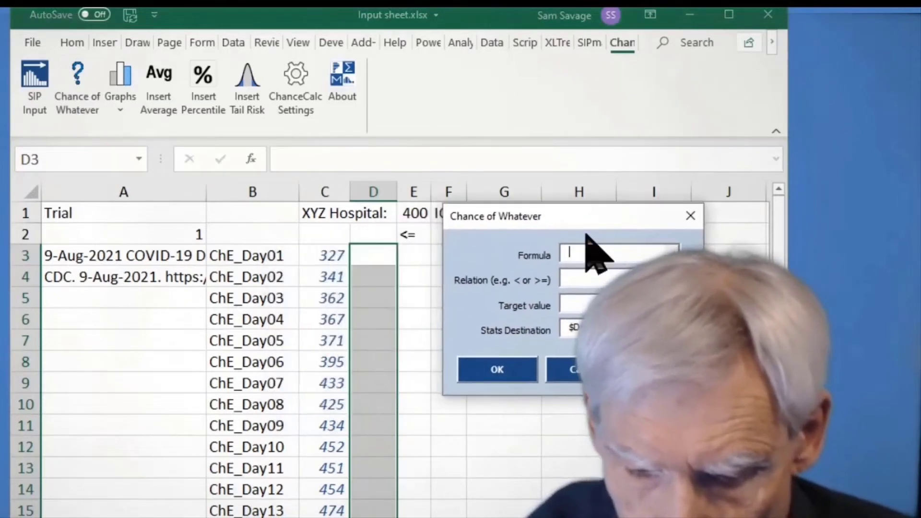
mouse_move(324, 255)
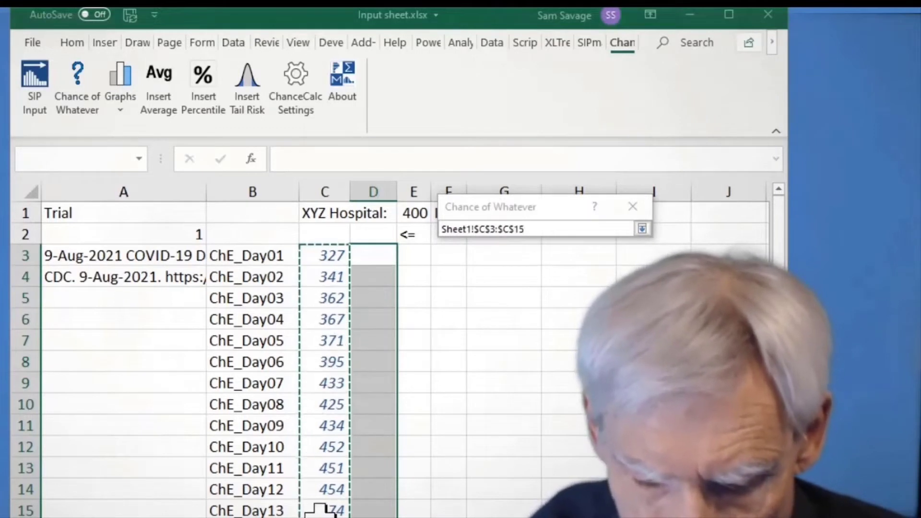
click(642, 229)
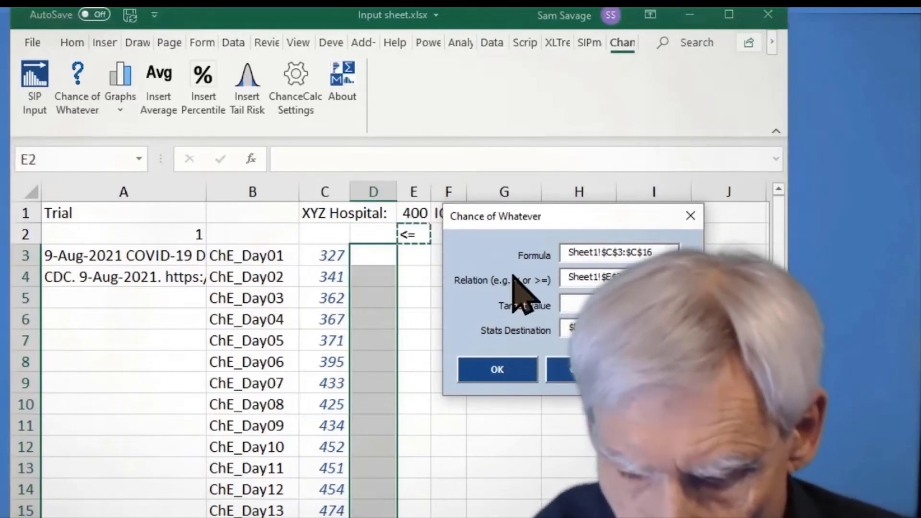
click(372, 255)
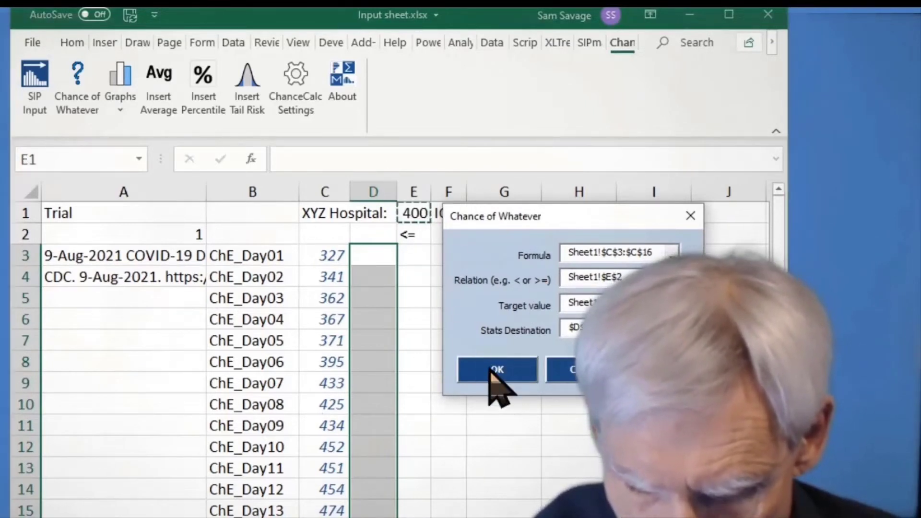
click(496, 369)
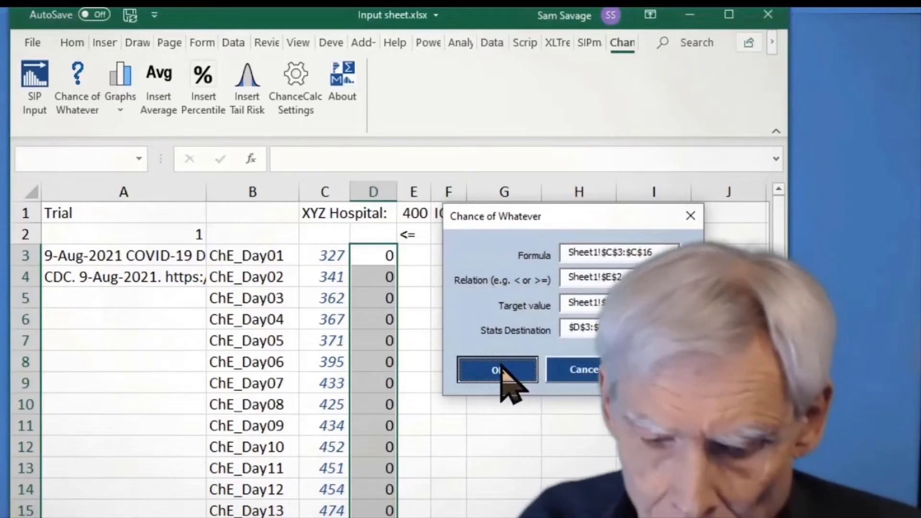
click(497, 370)
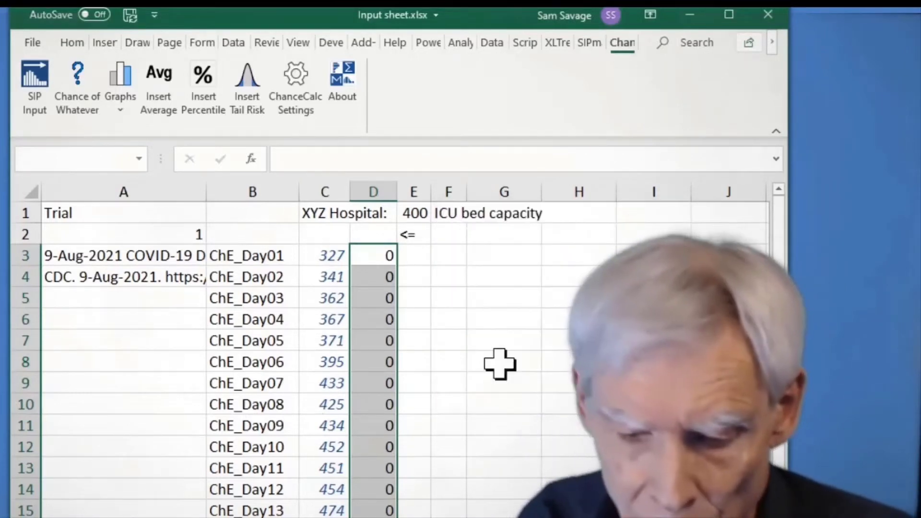
click(373, 255)
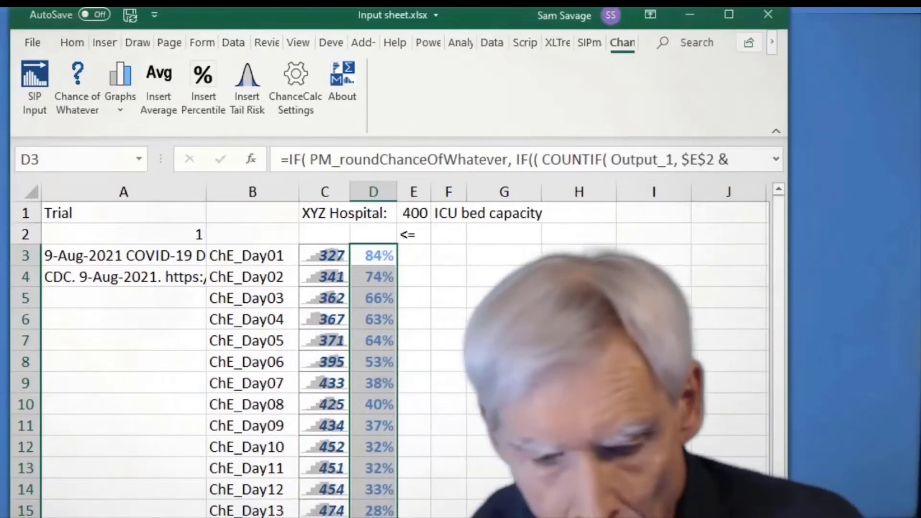
- Change the trial number in A2 to 2 so column C shows that trial's daily forecasts
click(123, 235)
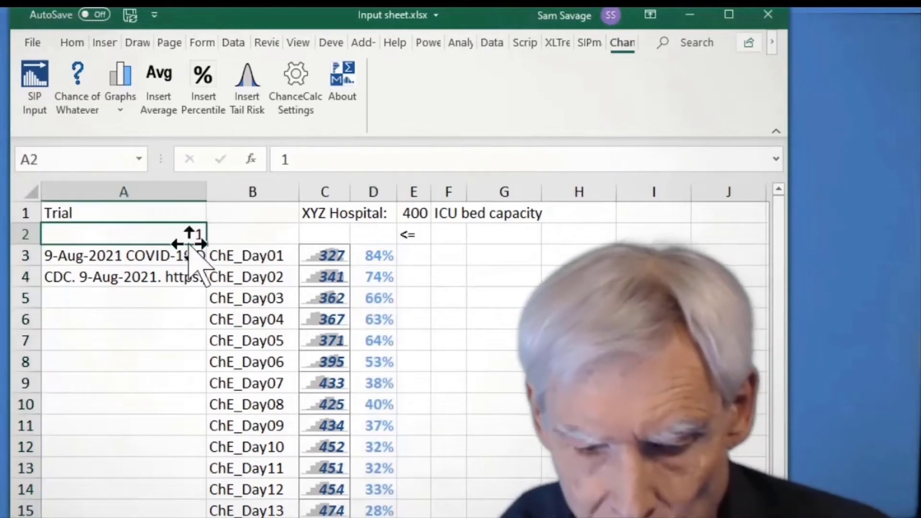
text(2)
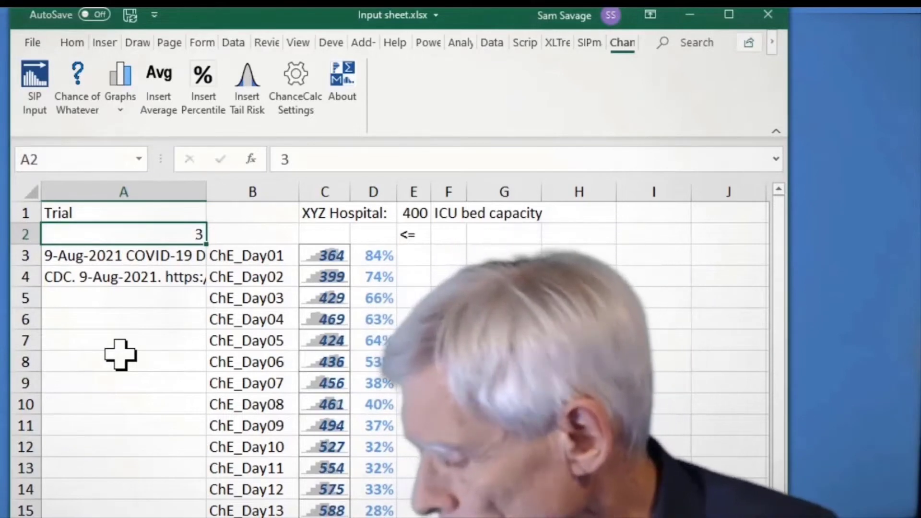
click(124, 213)
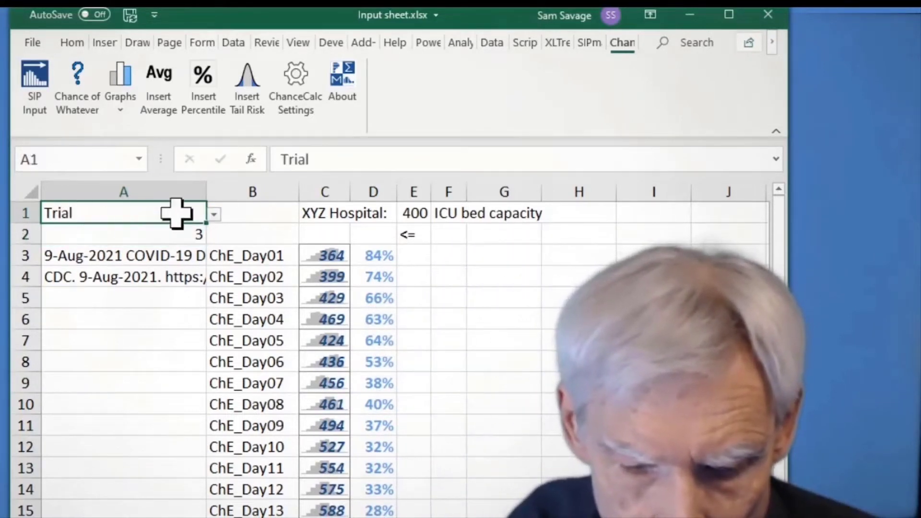
- Set the A1 display mode to Average so column C shows mean daily forecasts
click(213, 213)
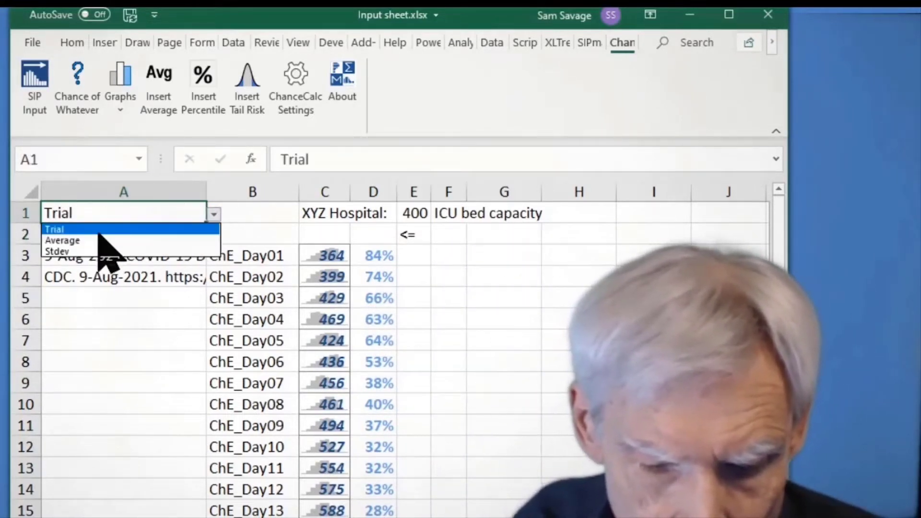
click(62, 240)
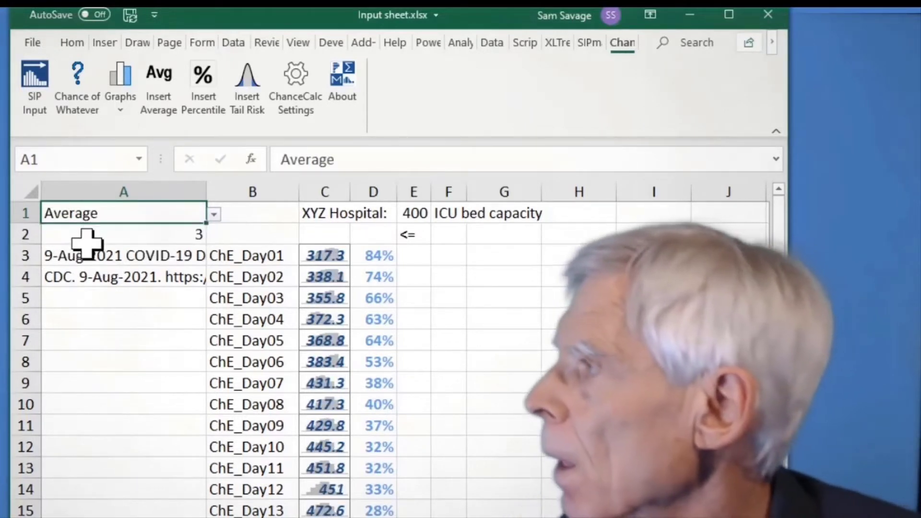
mouse_move(127, 405)
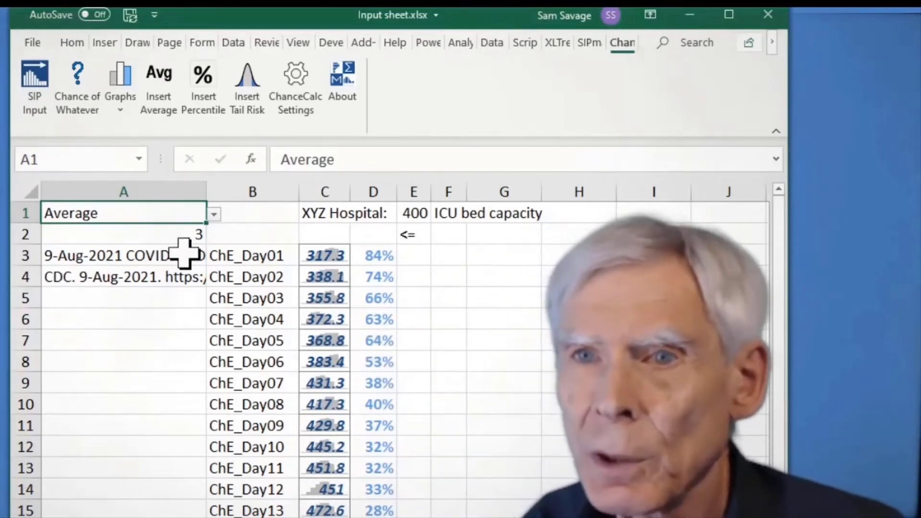
mouse_move(420, 211)
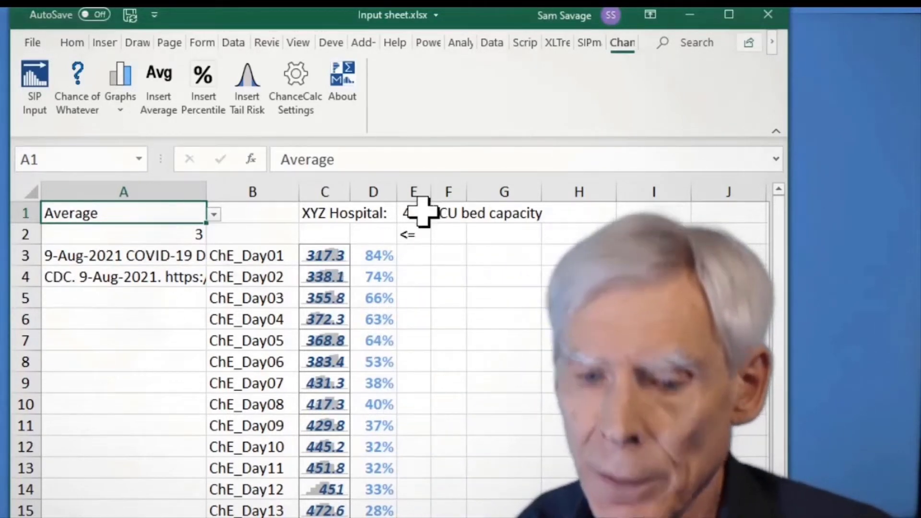
- Raise the ICU bed capacity in E1 to 450, lifting the daily chances
click(413, 213)
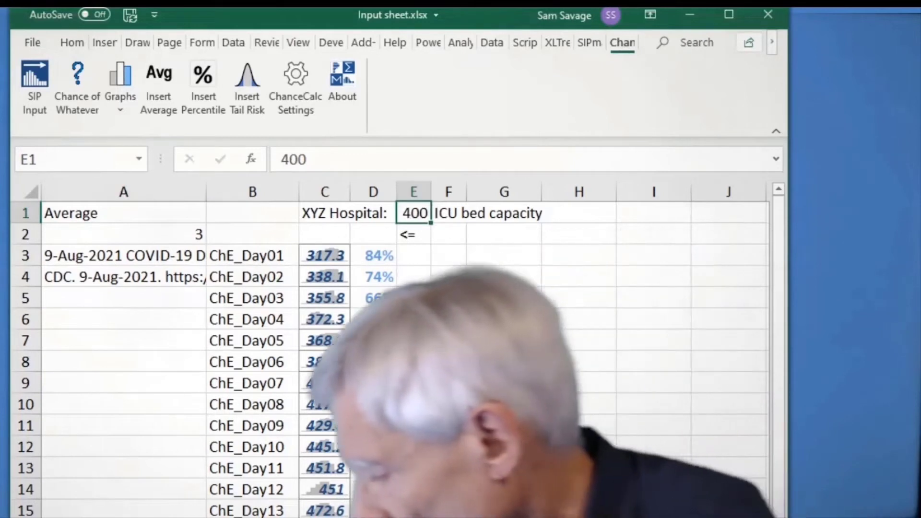
text(450)
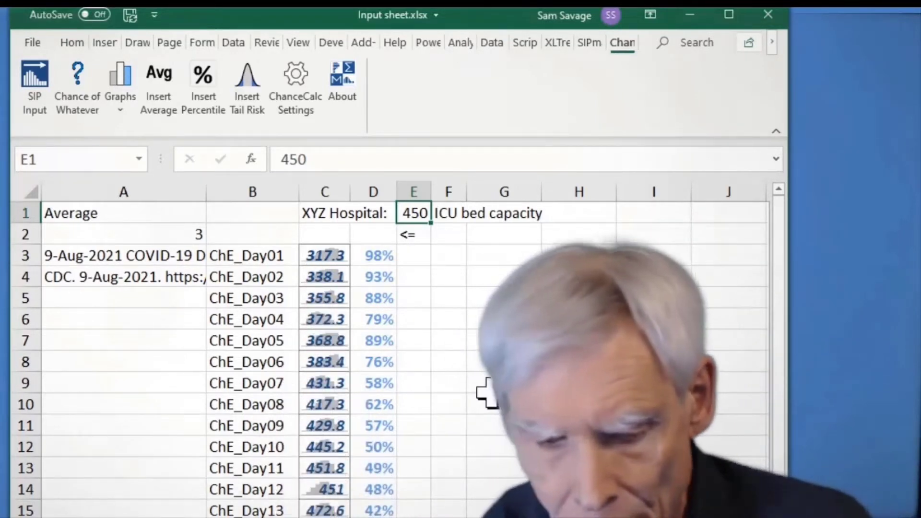
click(105, 214)
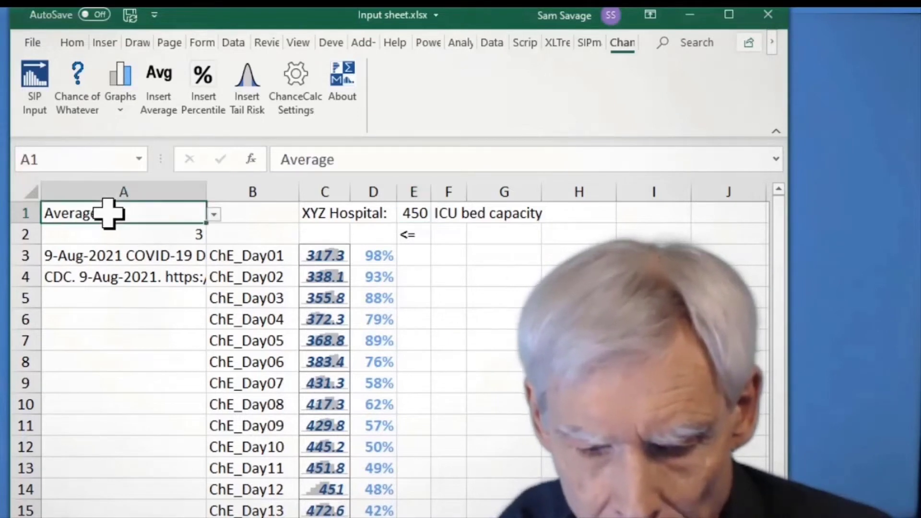
- Switch A1 back to Trial and step through trial numbers 2, 4 and 32
click(213, 213)
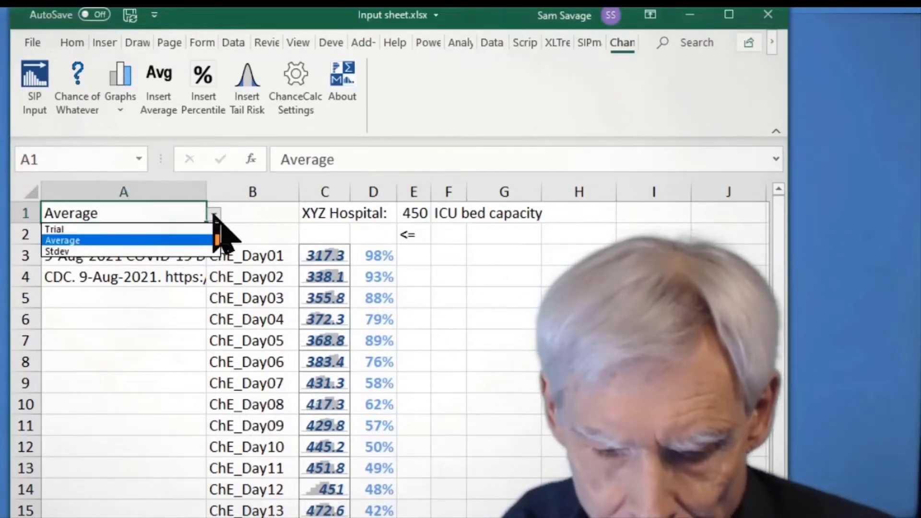
click(54, 229)
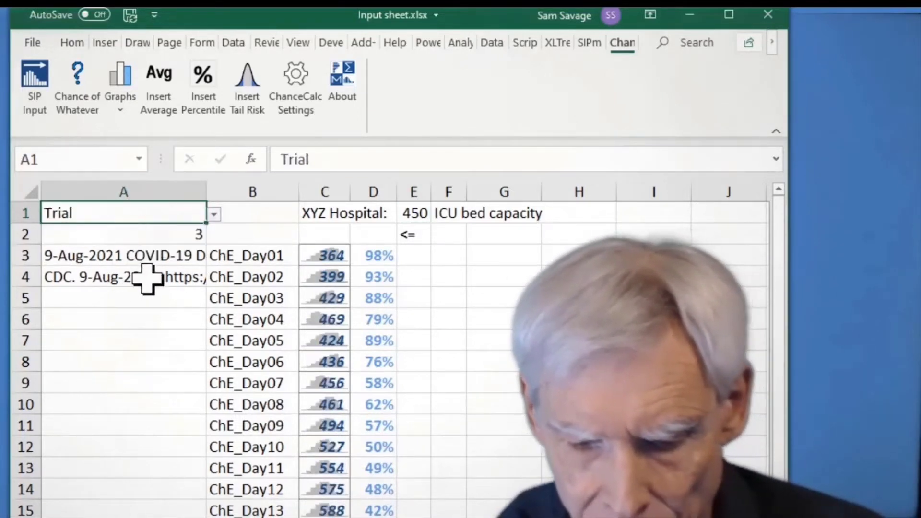
click(124, 234)
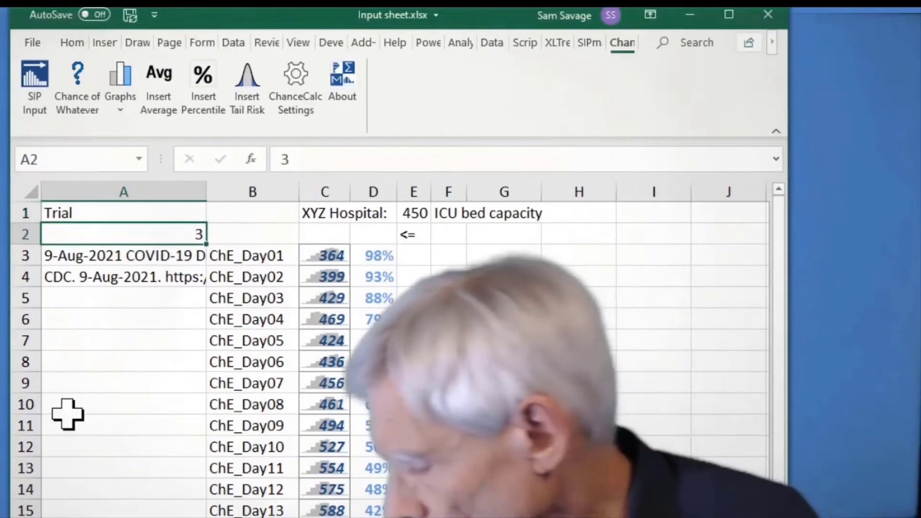
text(2)
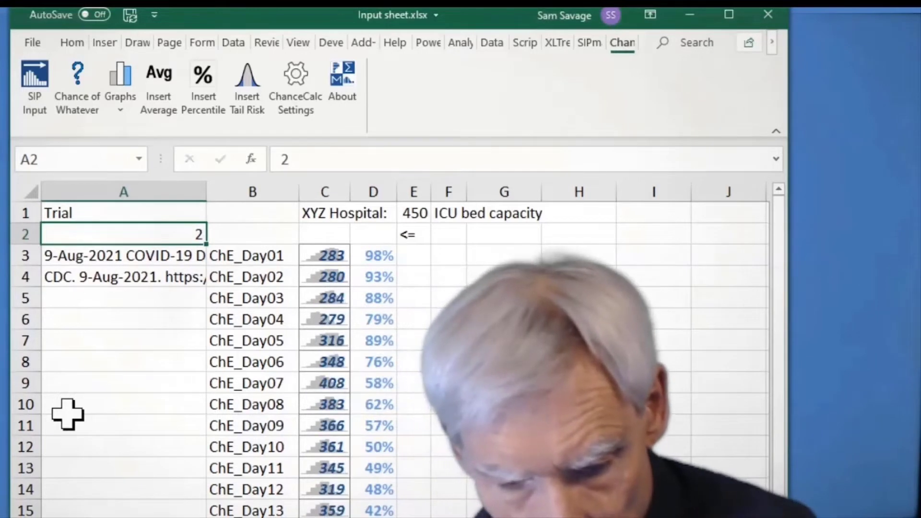
text(4)
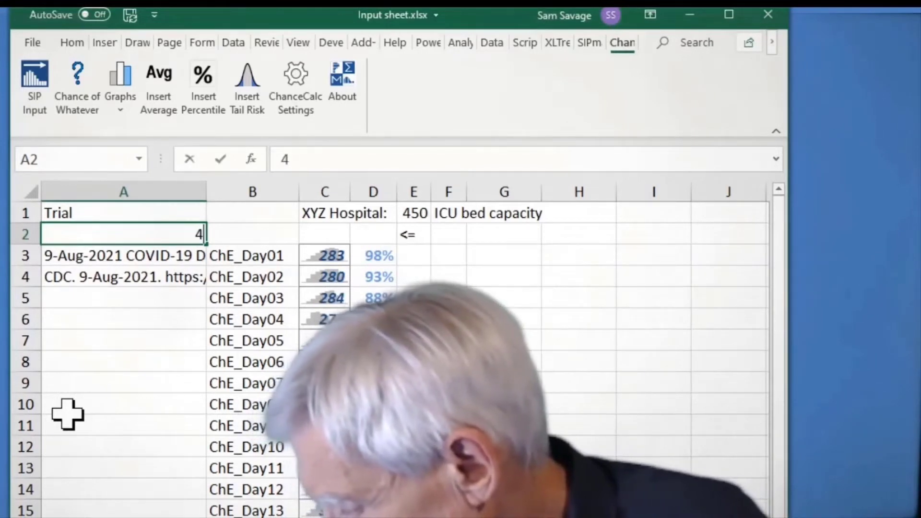
text(32)
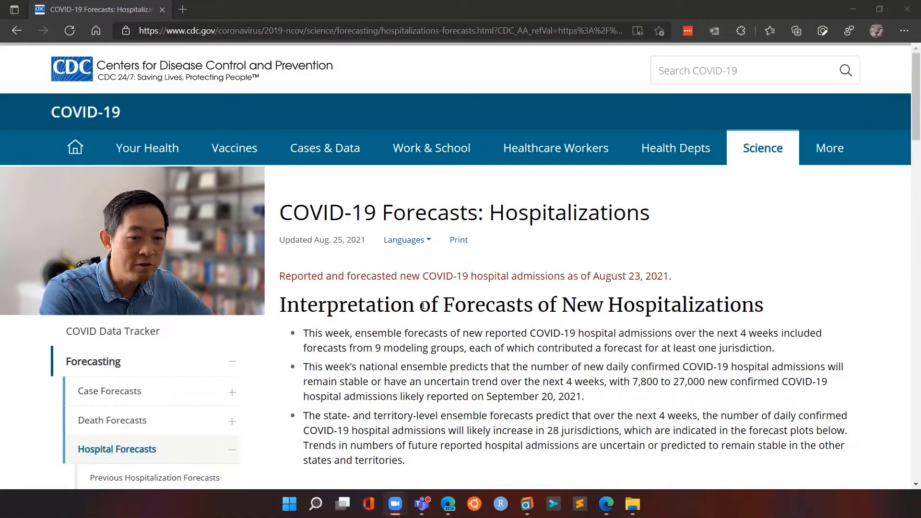
mouse_move(513, 67)
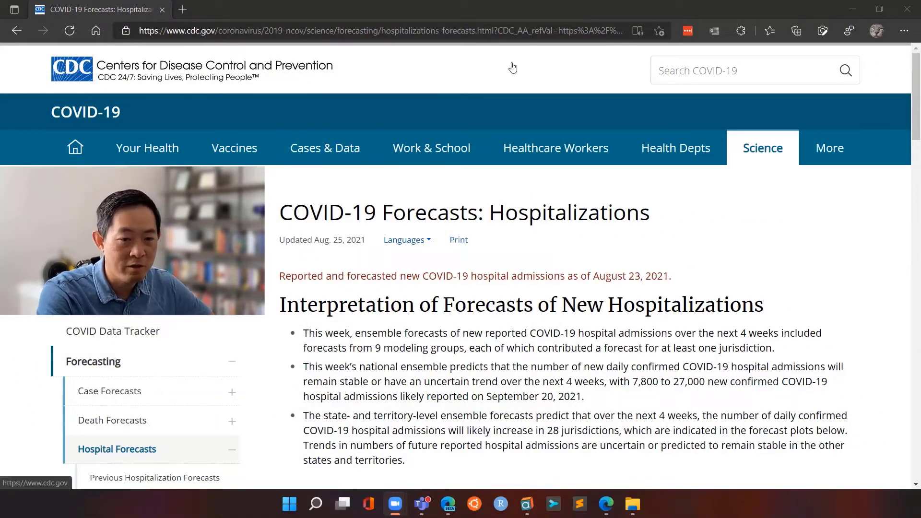
mouse_move(763, 278)
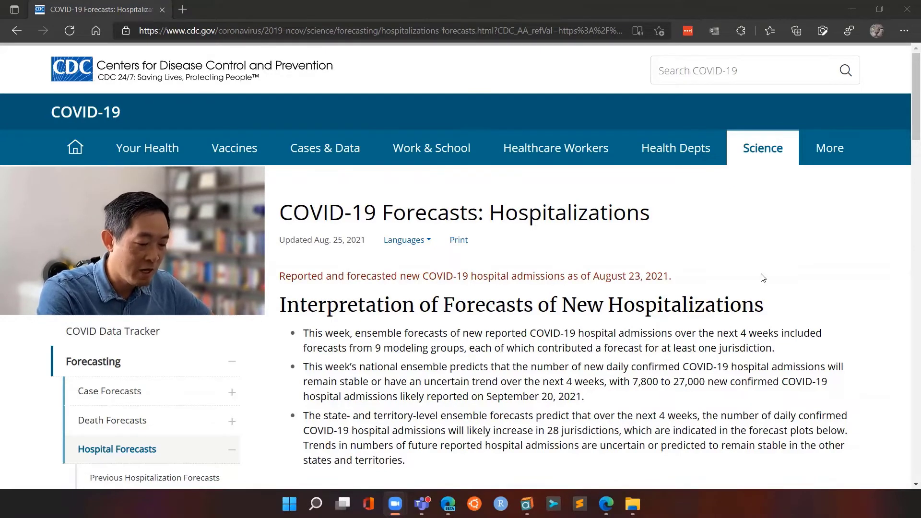
mouse_move(737, 285)
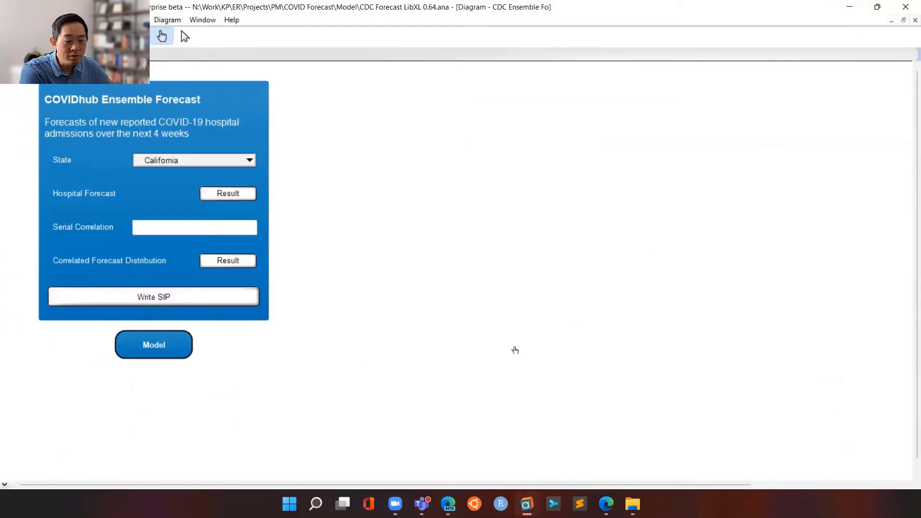
mouse_move(438, 334)
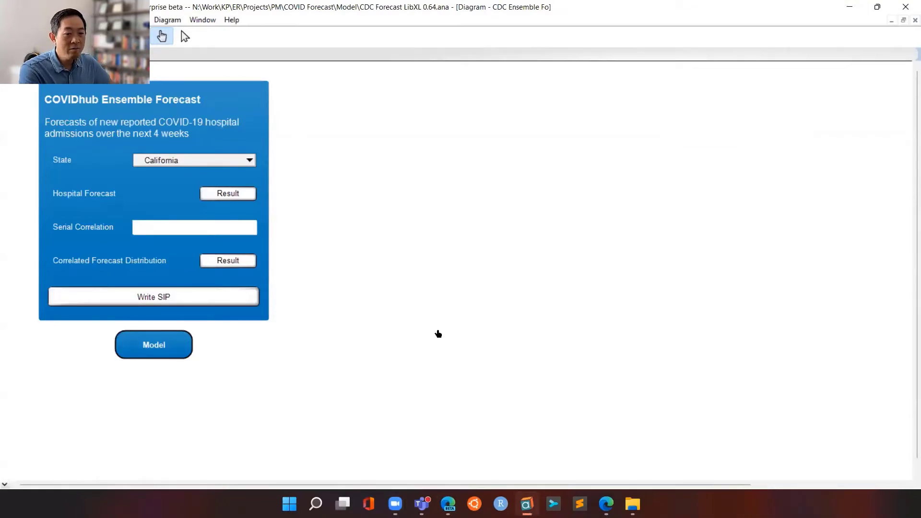
mouse_move(395, 304)
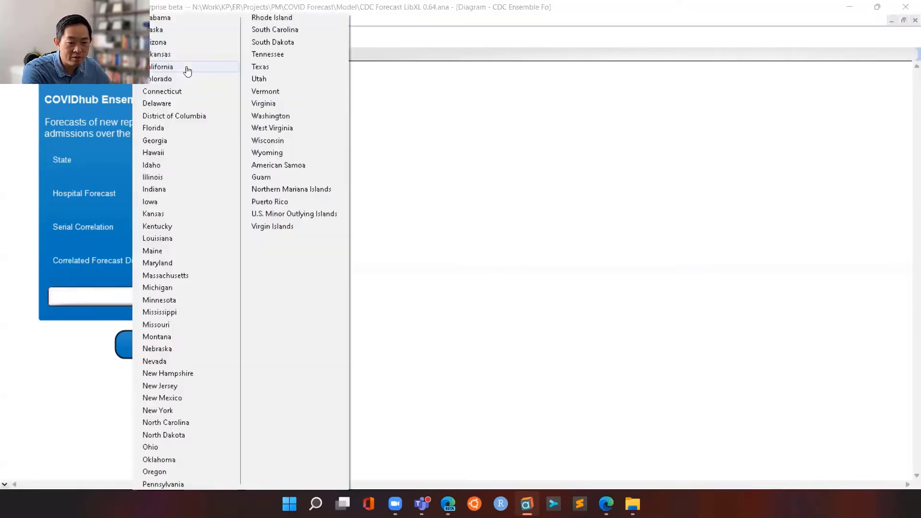
mouse_move(446, 213)
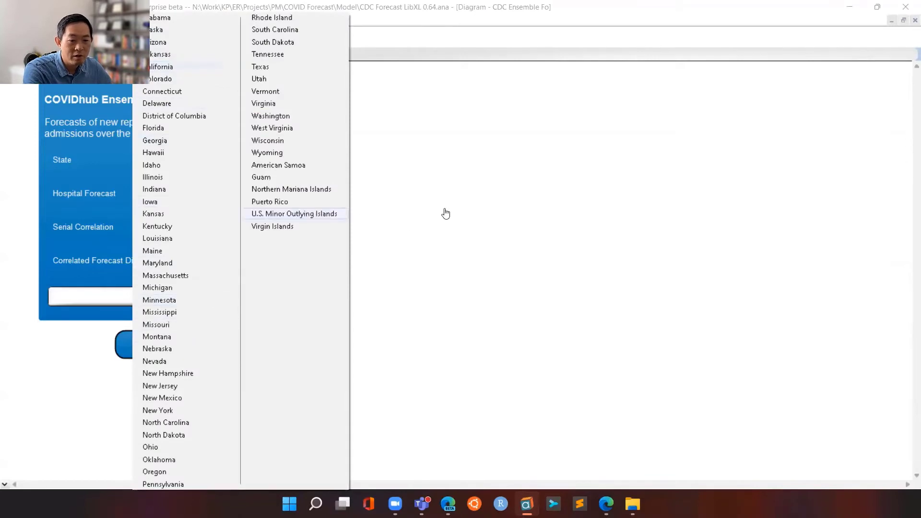
- Choose California as the State and view its raw hospital forecast table
click(161, 66)
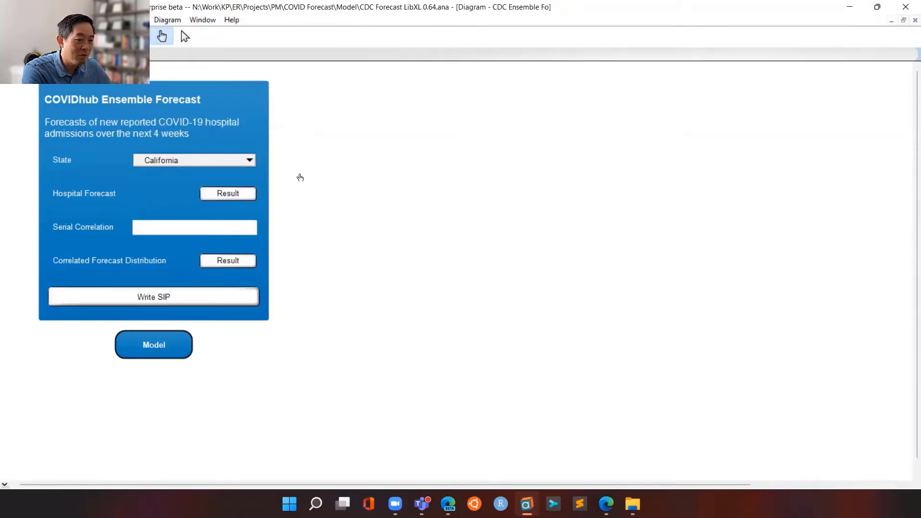
mouse_move(366, 194)
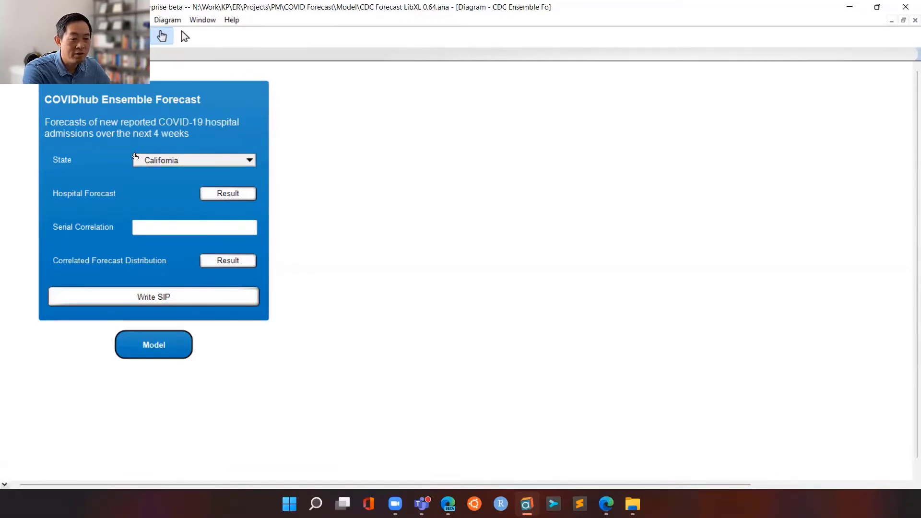
mouse_move(102, 167)
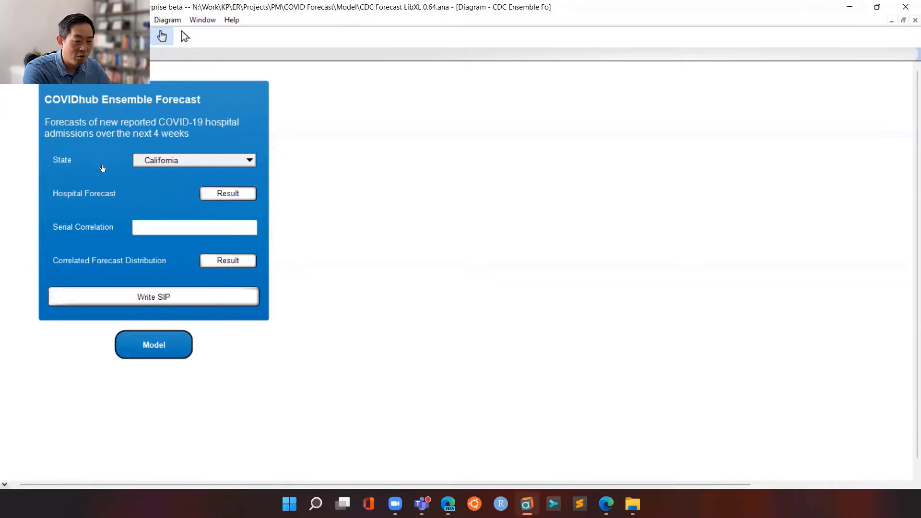
mouse_move(324, 174)
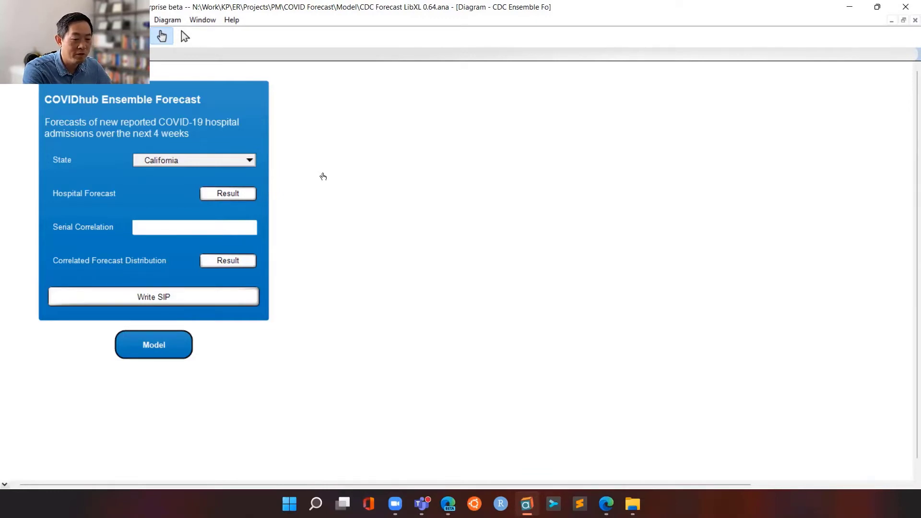
mouse_move(298, 190)
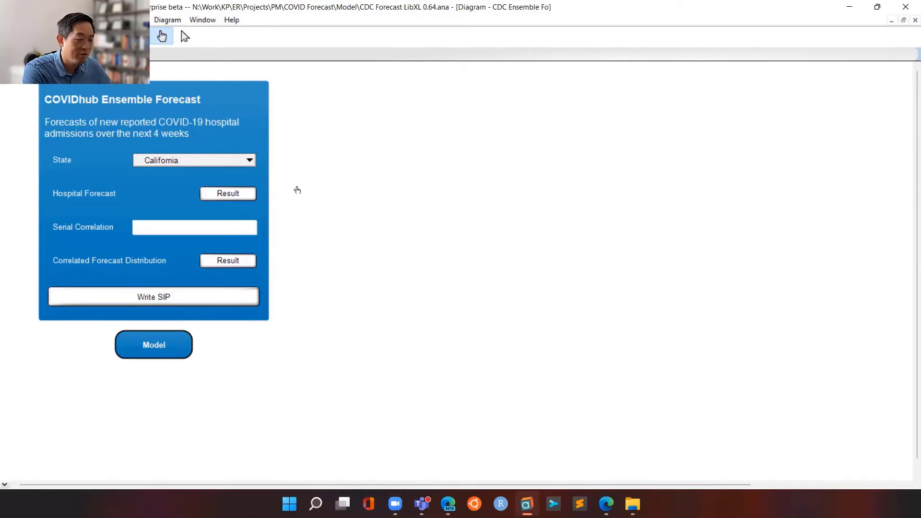
click(228, 193)
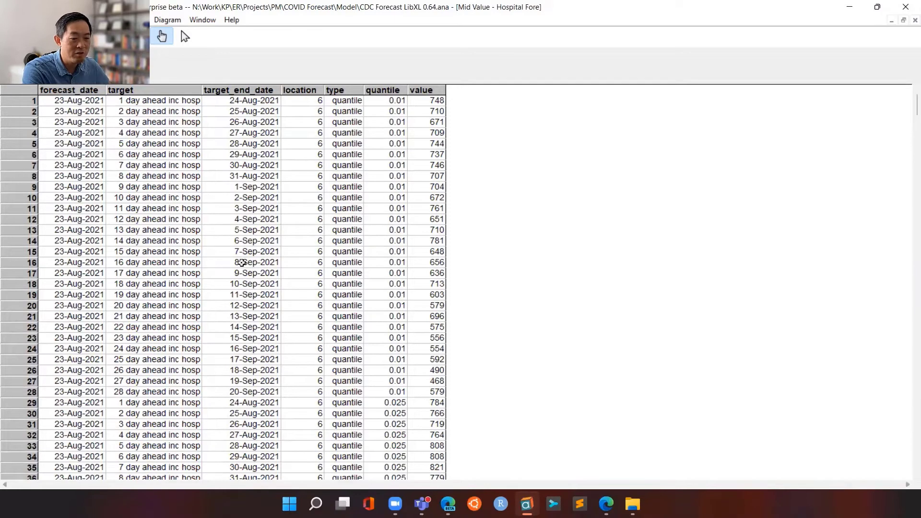
mouse_move(424, 119)
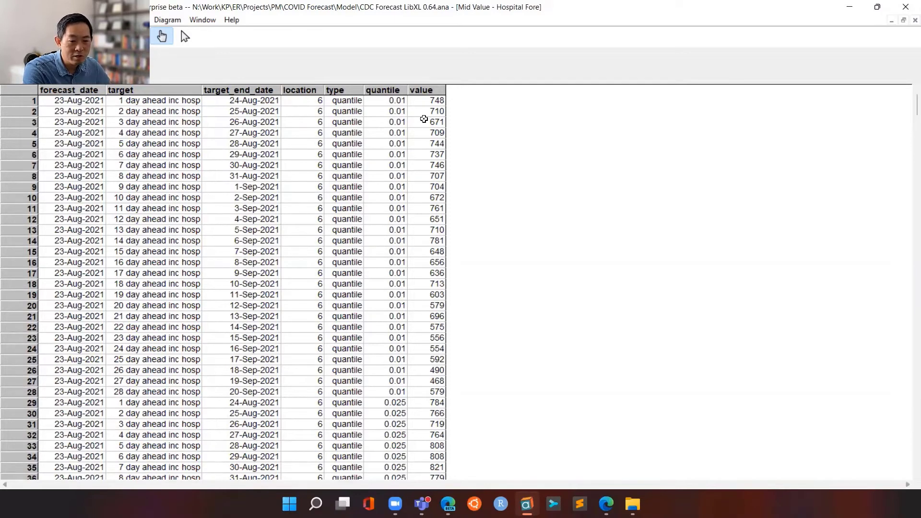
mouse_move(329, 384)
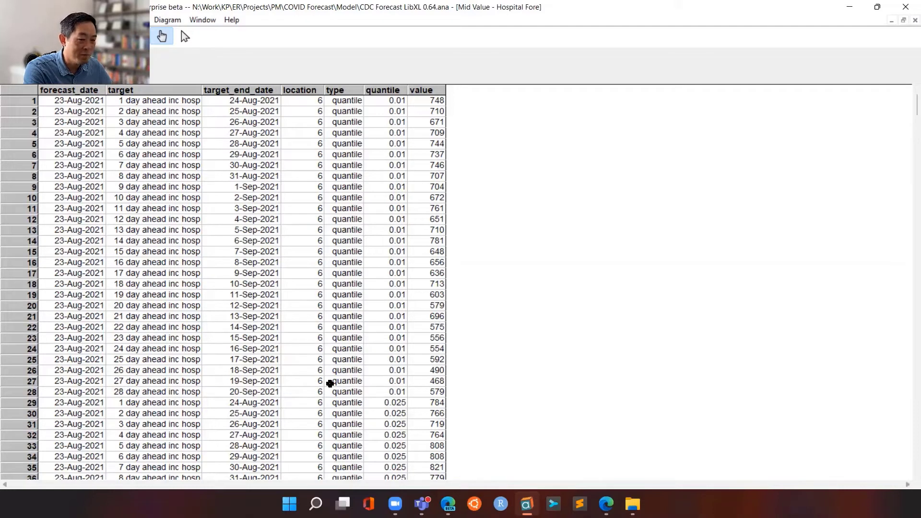
mouse_move(147, 204)
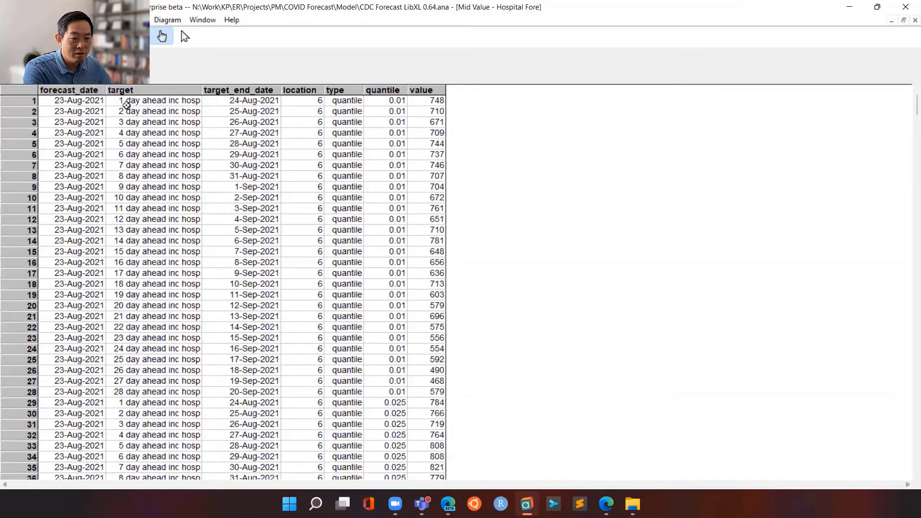
mouse_move(173, 175)
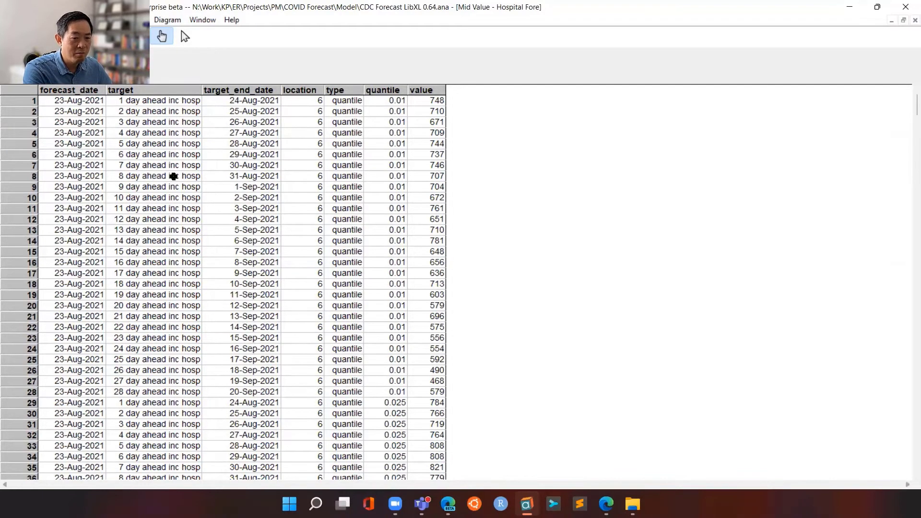
mouse_move(186, 165)
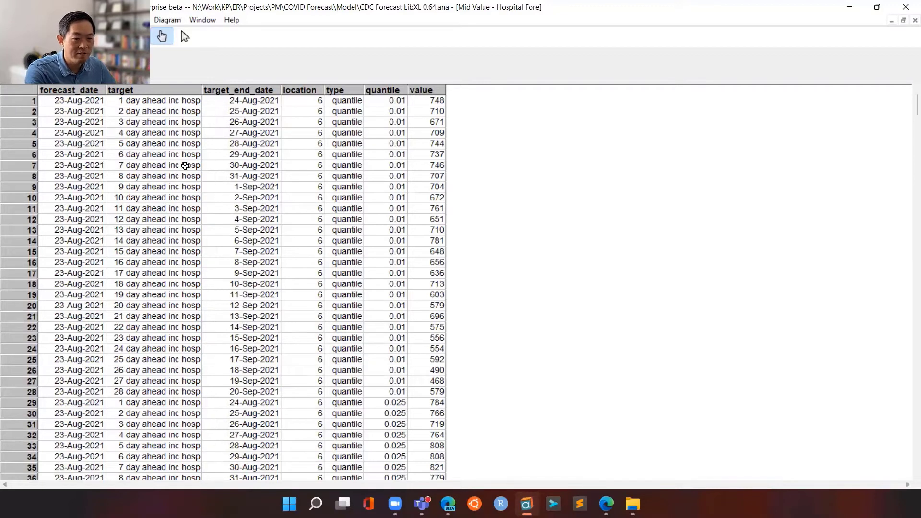
mouse_move(224, 104)
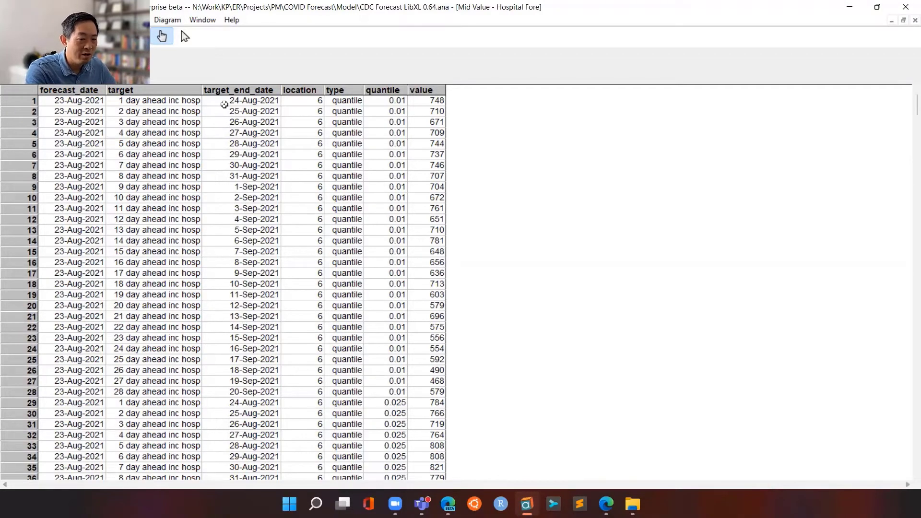
mouse_move(303, 129)
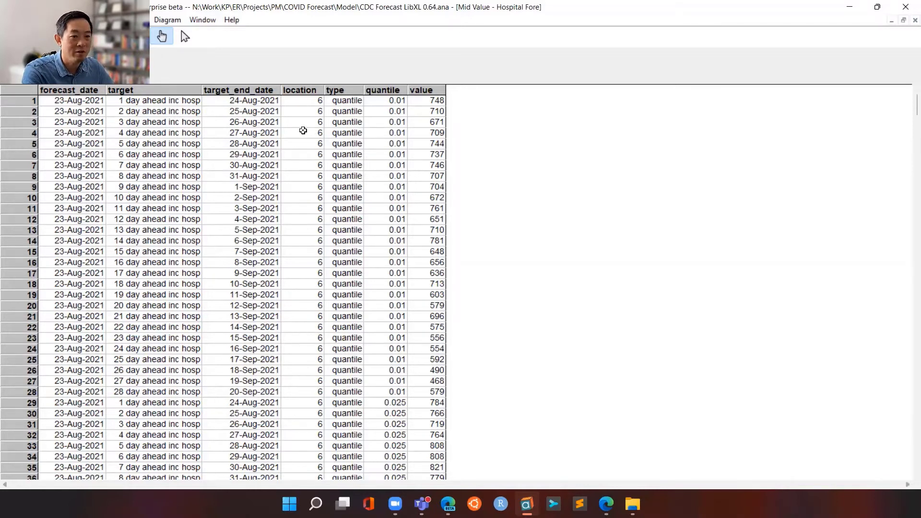
mouse_move(334, 136)
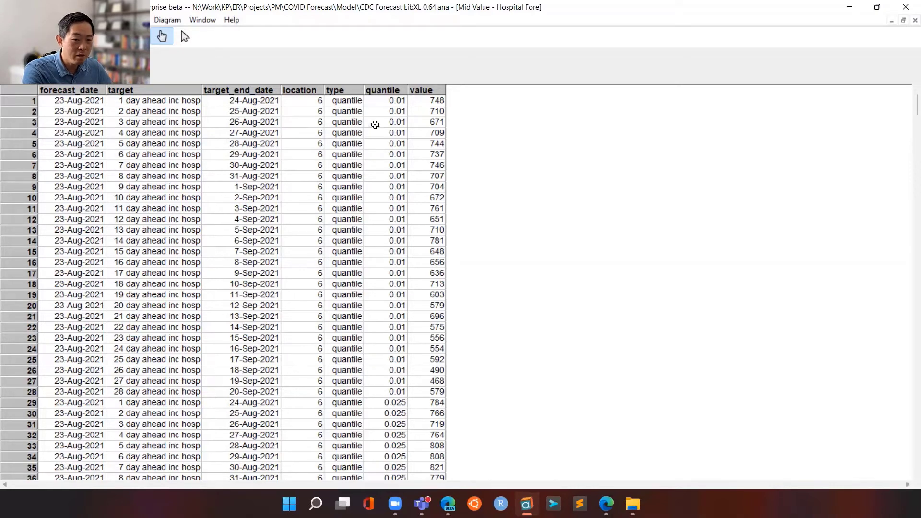
mouse_move(387, 113)
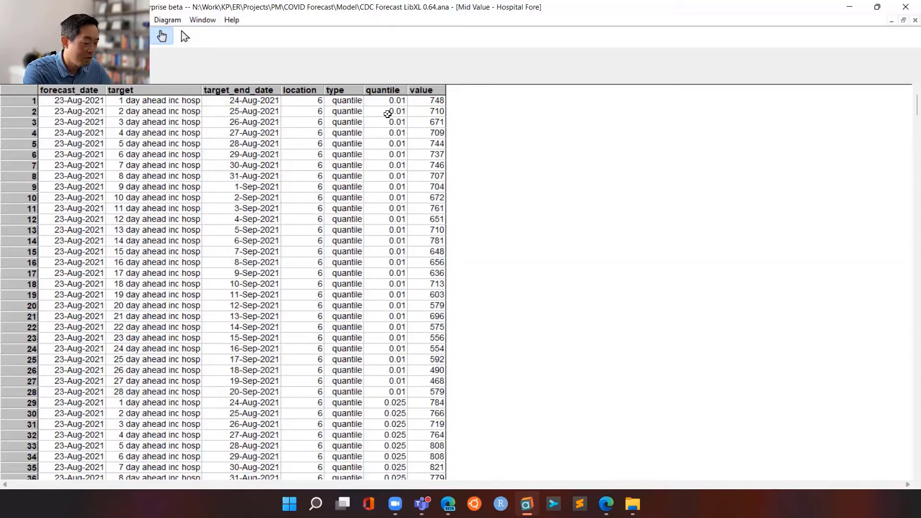
mouse_move(384, 146)
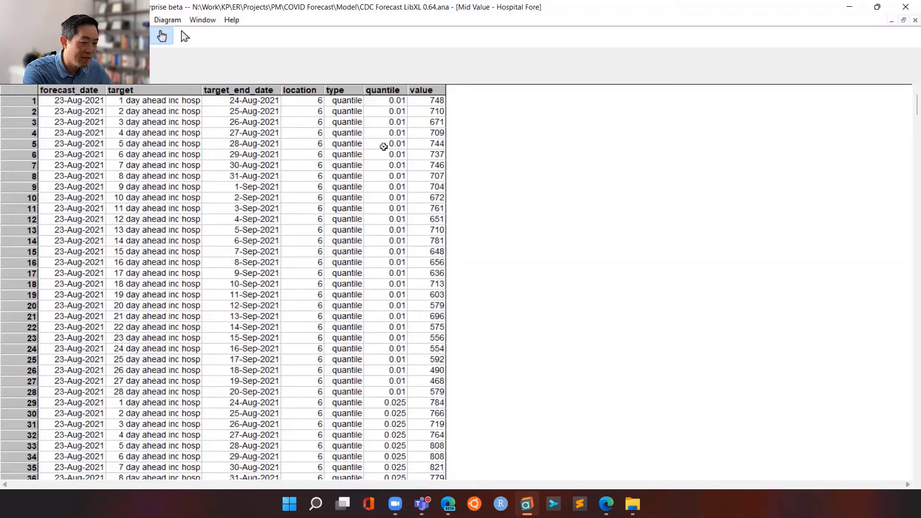
mouse_move(380, 154)
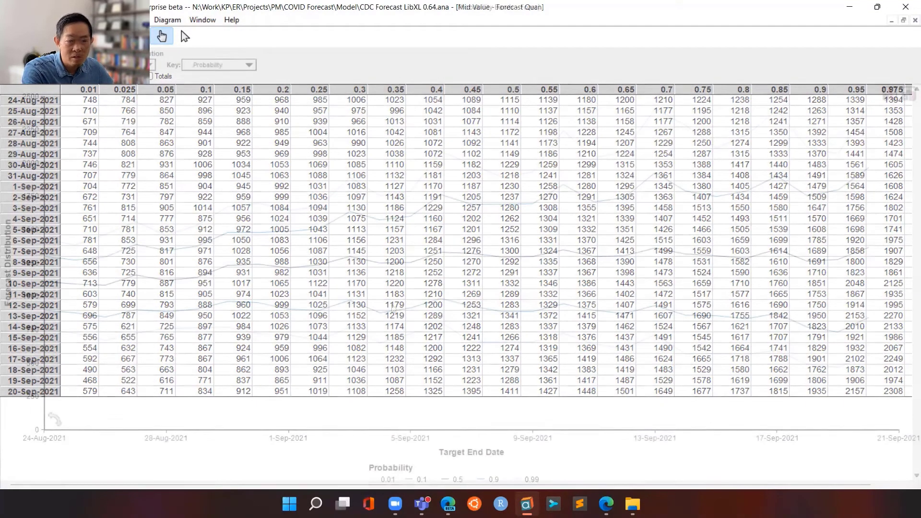
- Show the California forecast result as a probability bands graph
click(909, 93)
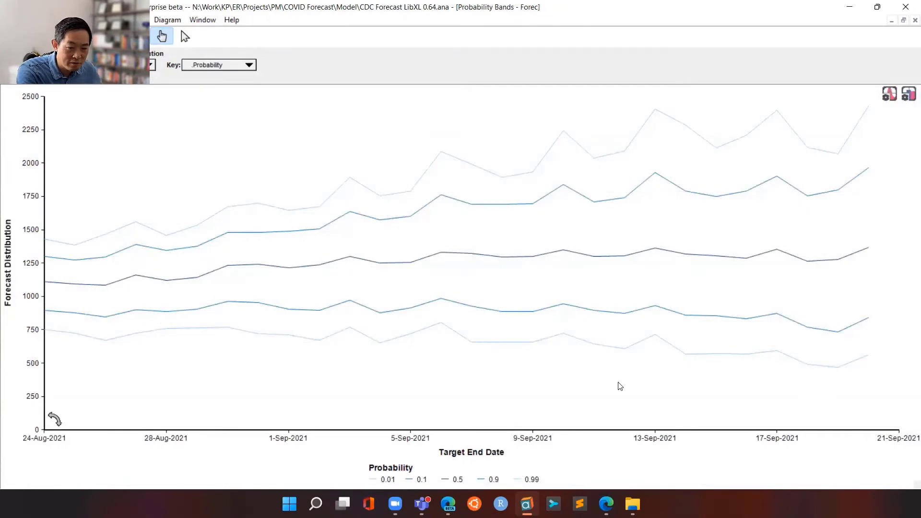
mouse_move(75, 299)
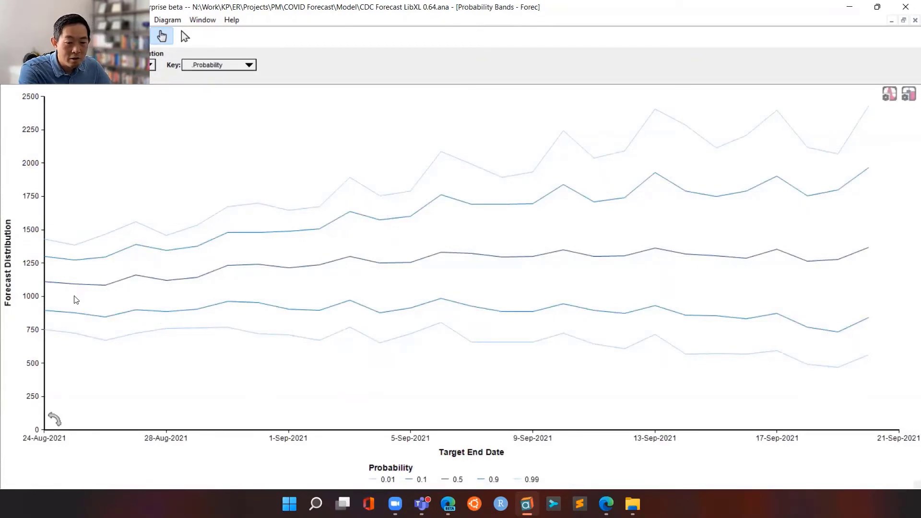
mouse_move(354, 295)
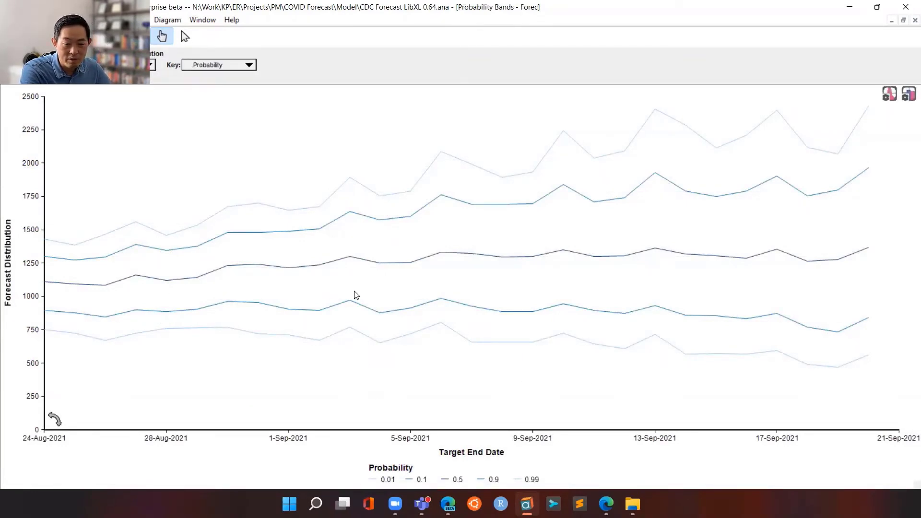
mouse_move(279, 307)
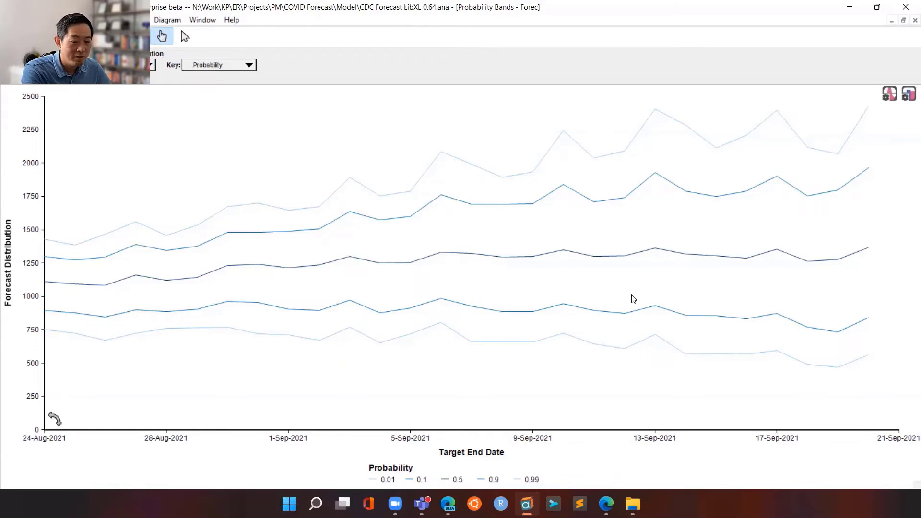
mouse_move(538, 285)
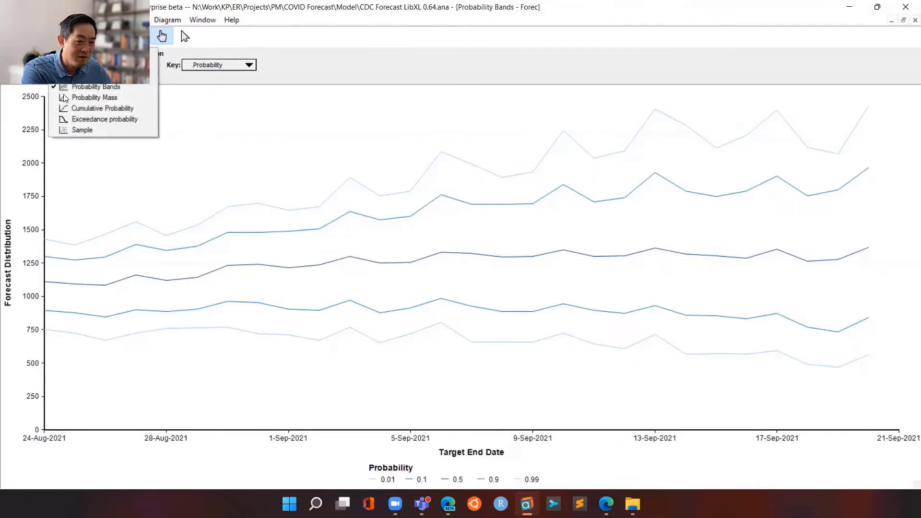
- Display the forecast chart as individual sample runs and narrow the iteration lines shown
click(81, 130)
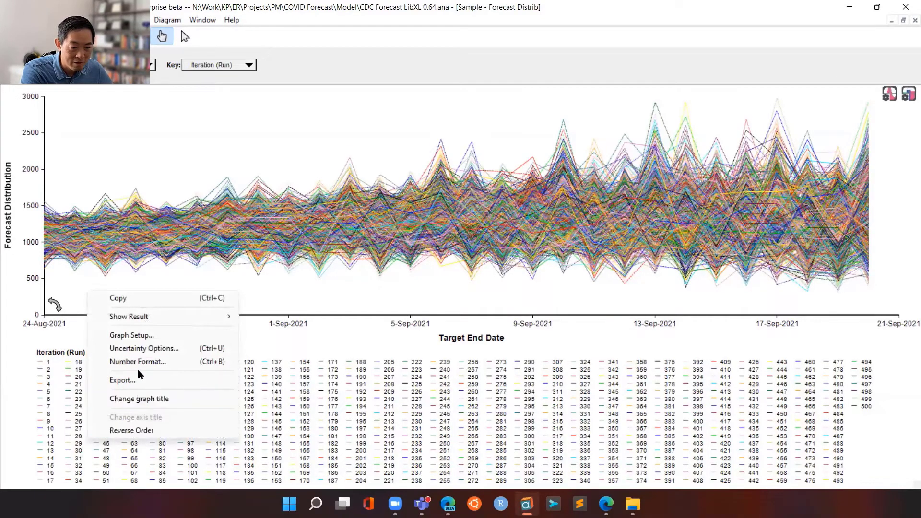
mouse_move(138, 361)
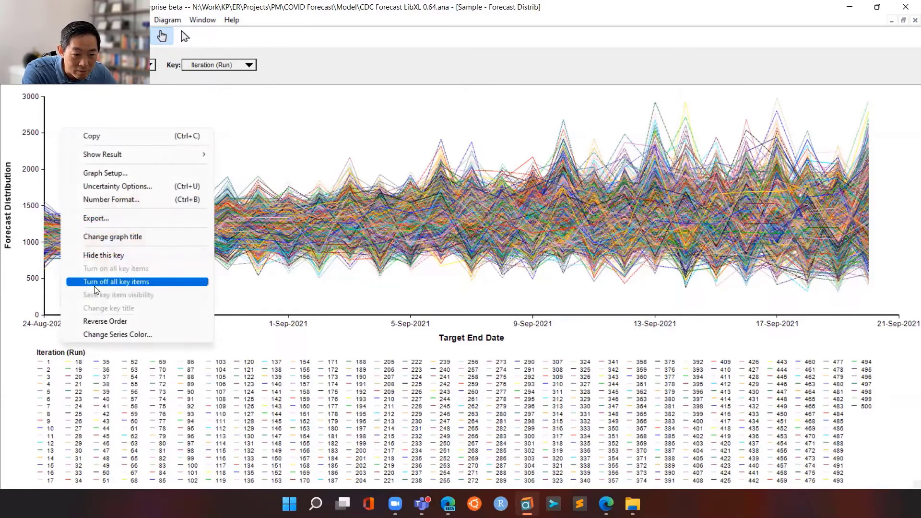
click(115, 281)
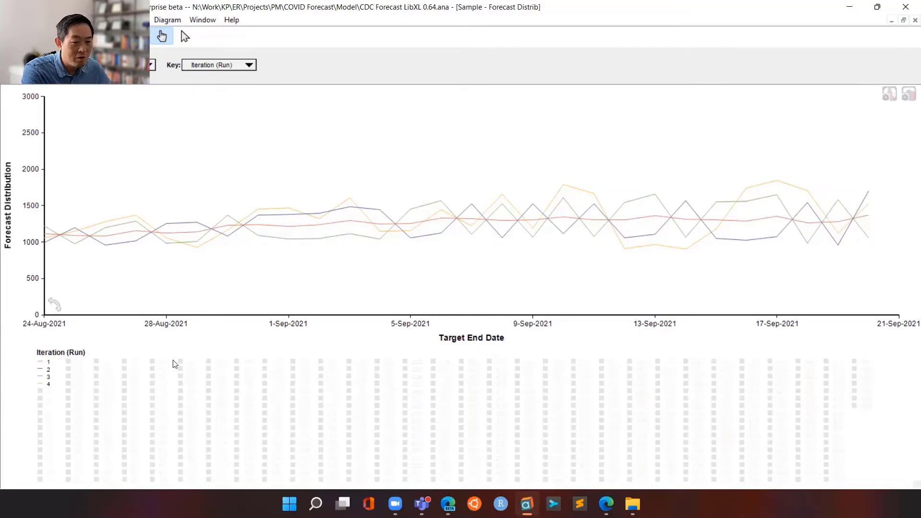
mouse_move(111, 392)
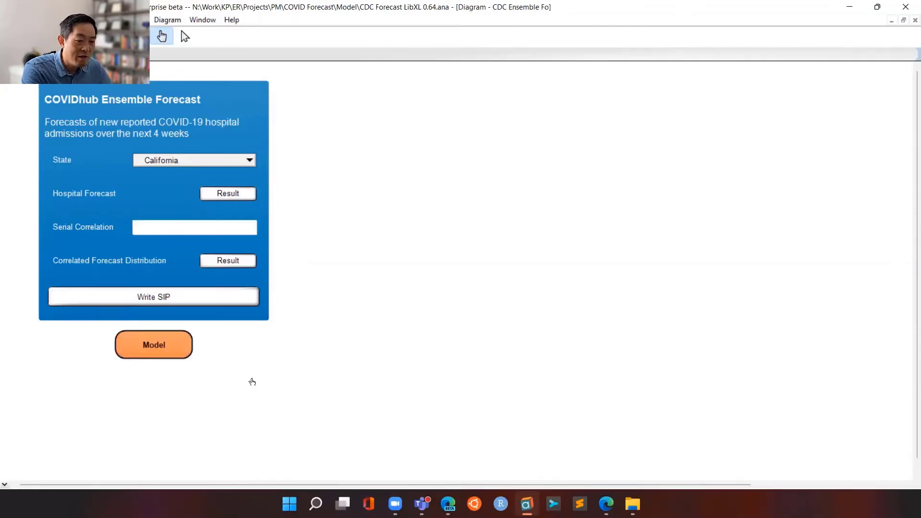
mouse_move(190, 367)
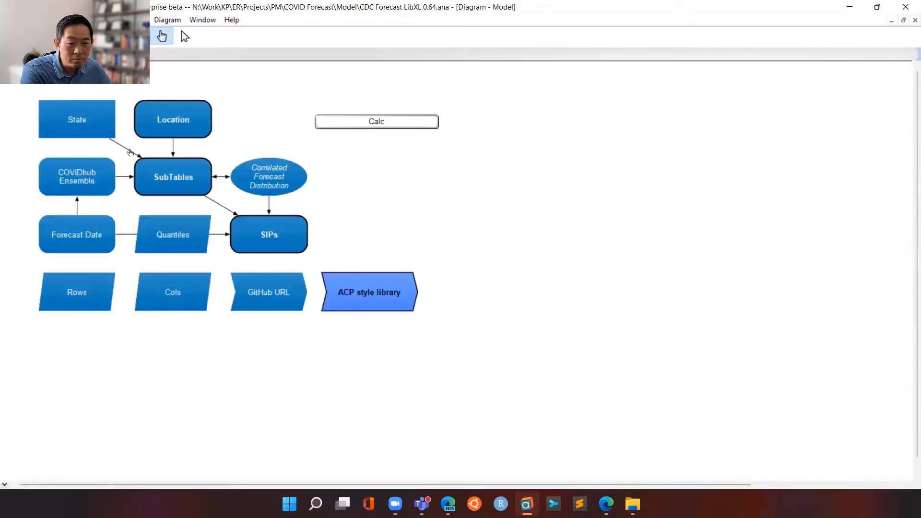
- Show the Correlated Forecast Distribution result from the front panel as sample runs
double_click(77, 176)
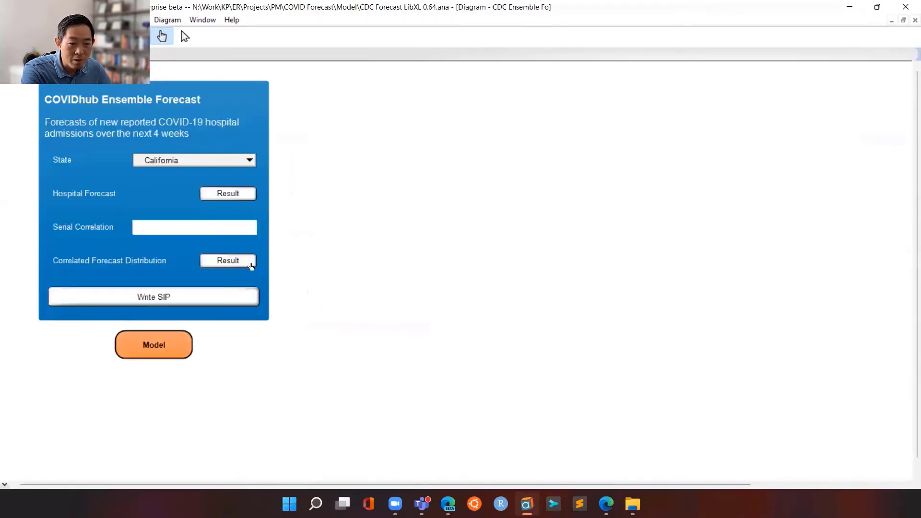
click(229, 260)
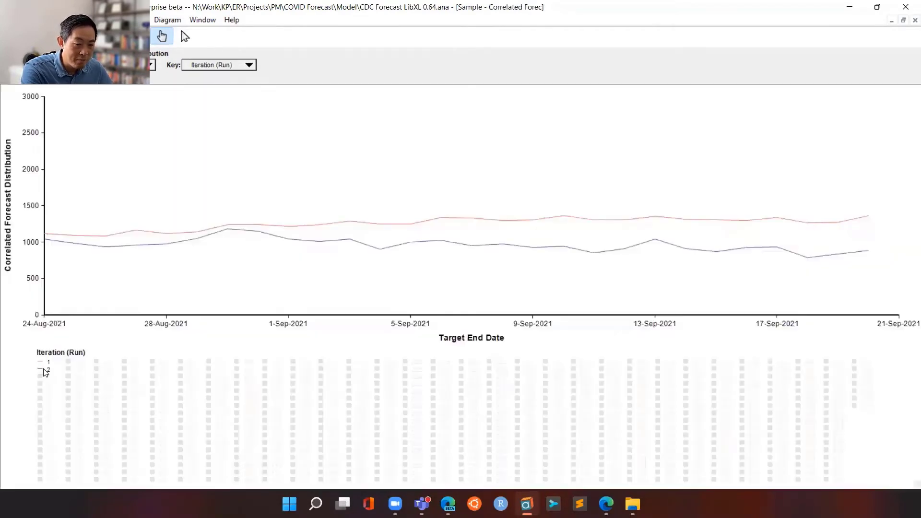
click(45, 377)
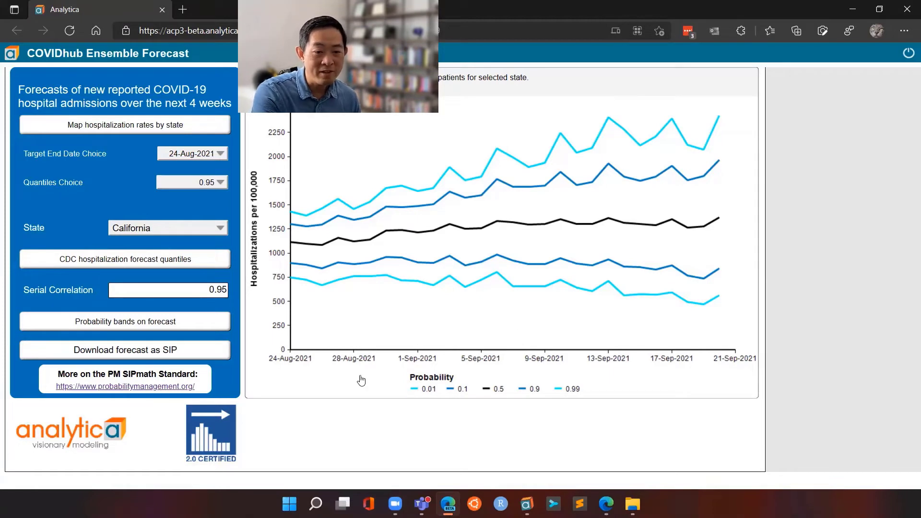
mouse_move(136, 211)
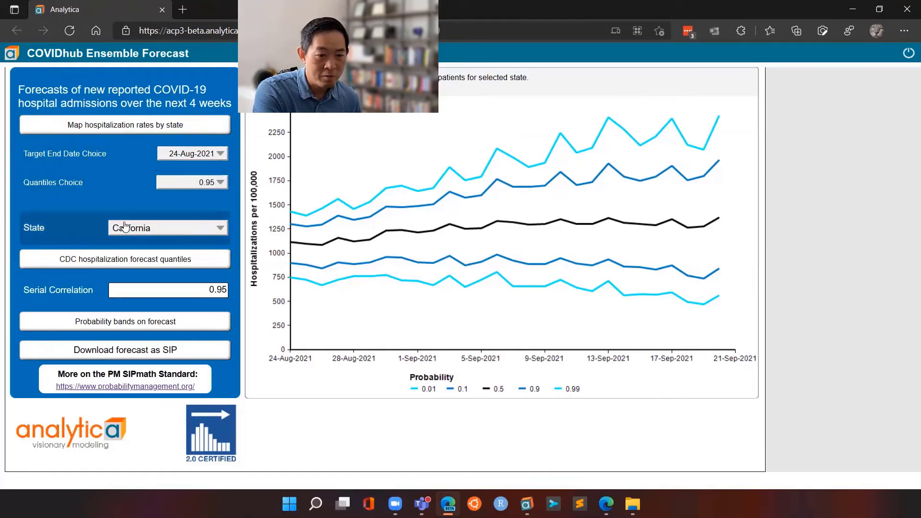
mouse_move(567, 295)
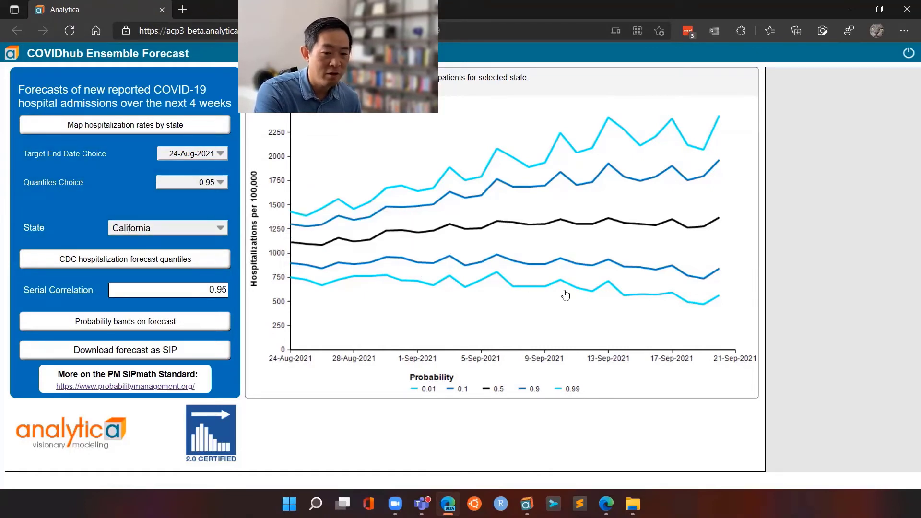
mouse_move(501, 331)
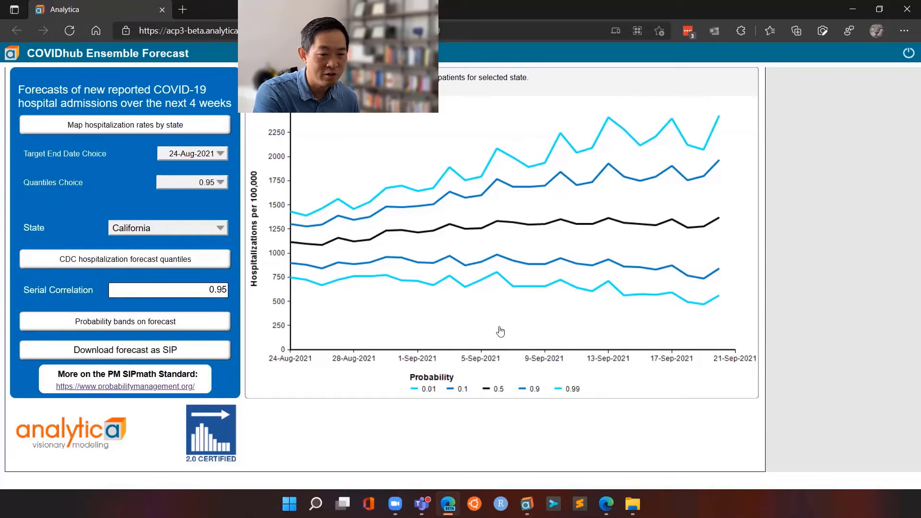
mouse_move(321, 300)
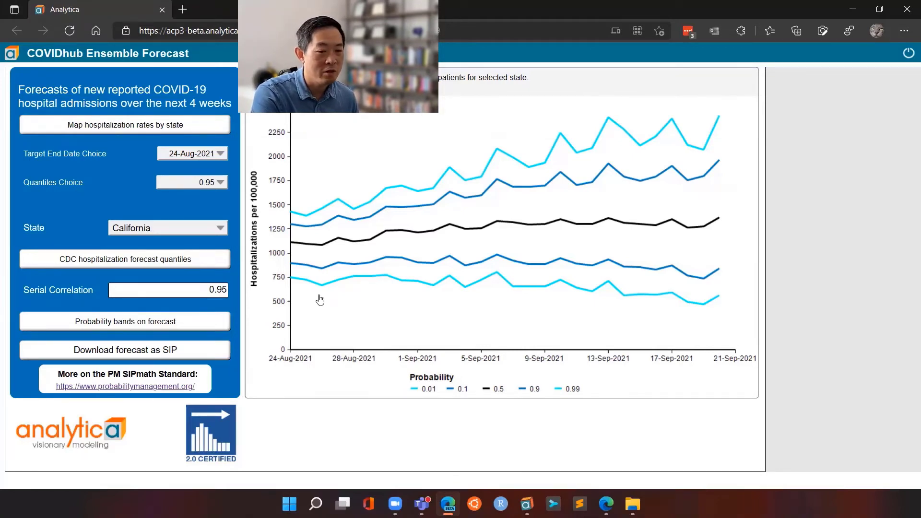
mouse_move(794, 375)
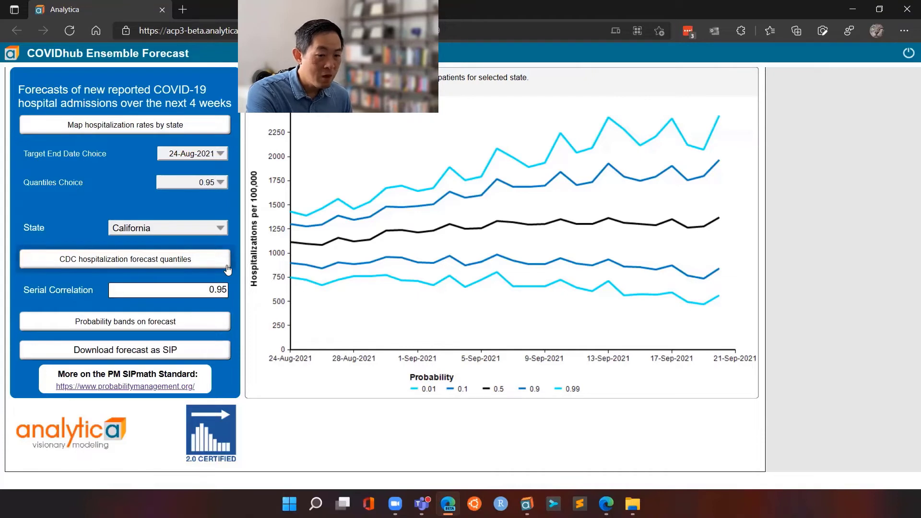
mouse_move(404, 311)
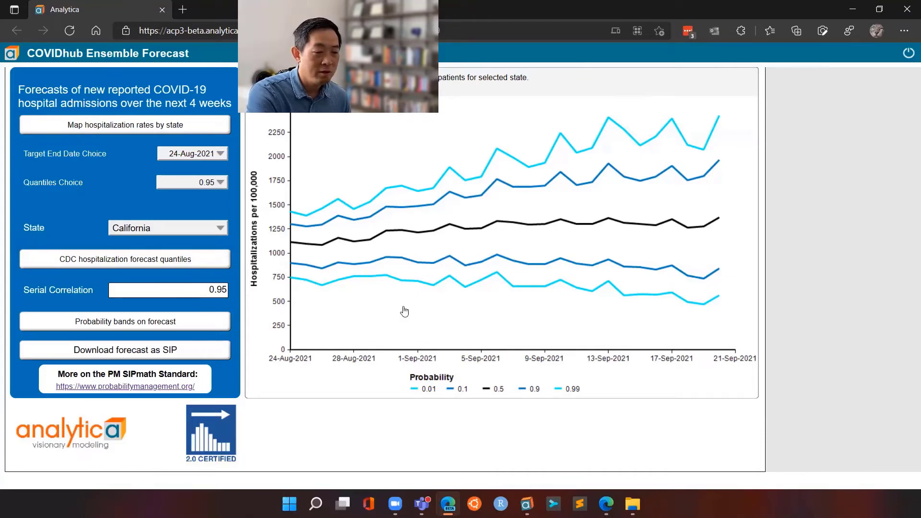
mouse_move(345, 366)
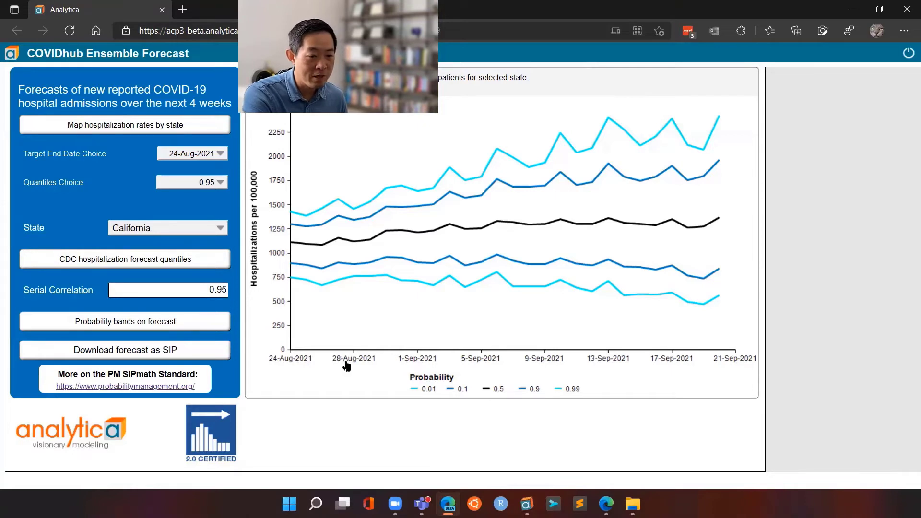
mouse_move(252, 361)
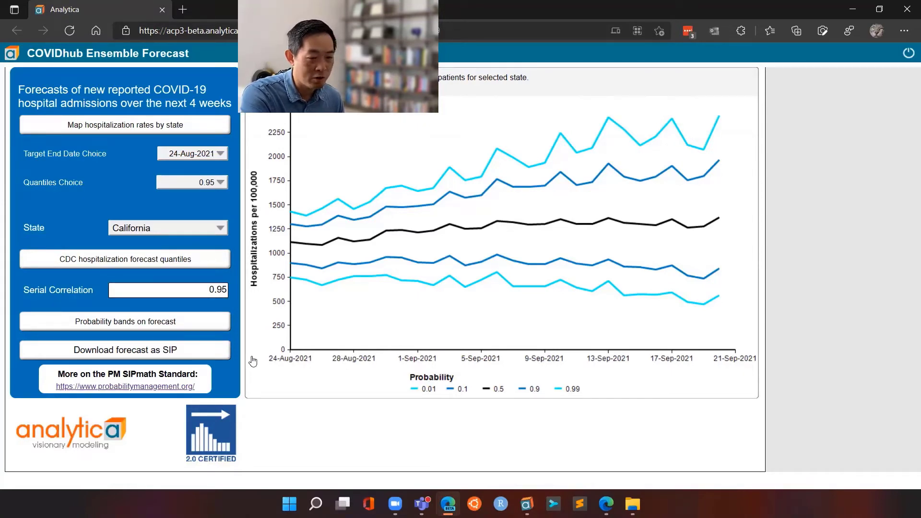
mouse_move(194, 349)
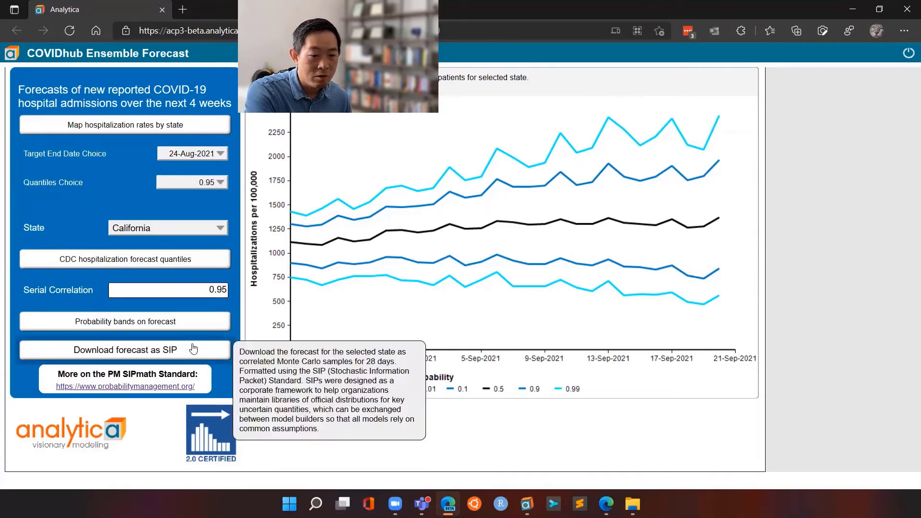
- Download the California forecast as an Excel SIP file and save it to Downloads
click(124, 349)
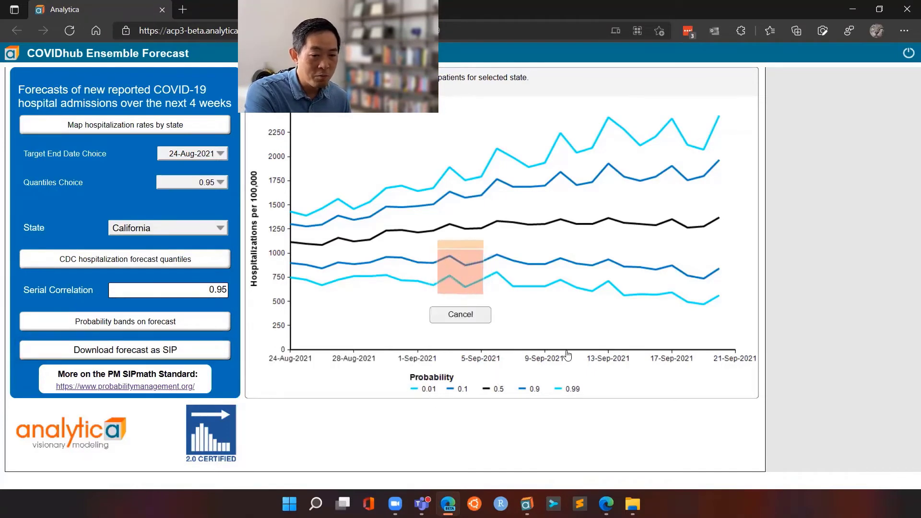
mouse_move(603, 339)
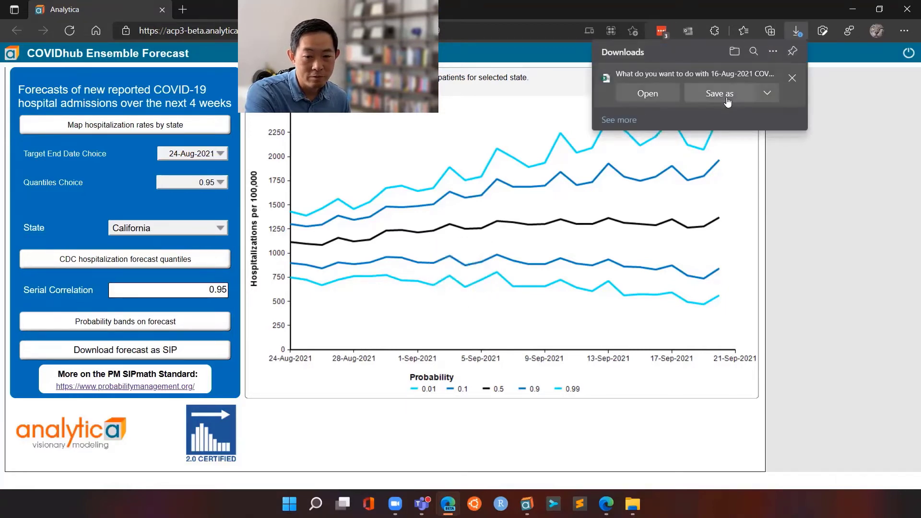
click(719, 94)
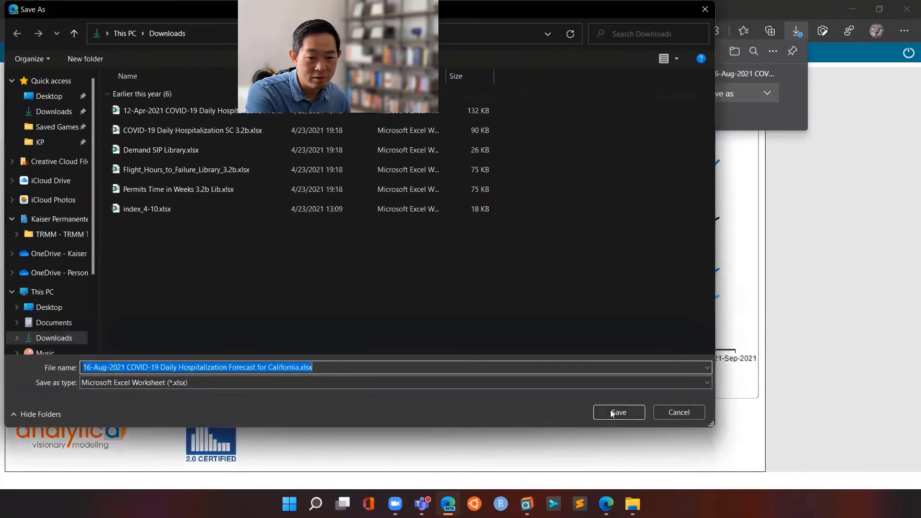
click(617, 412)
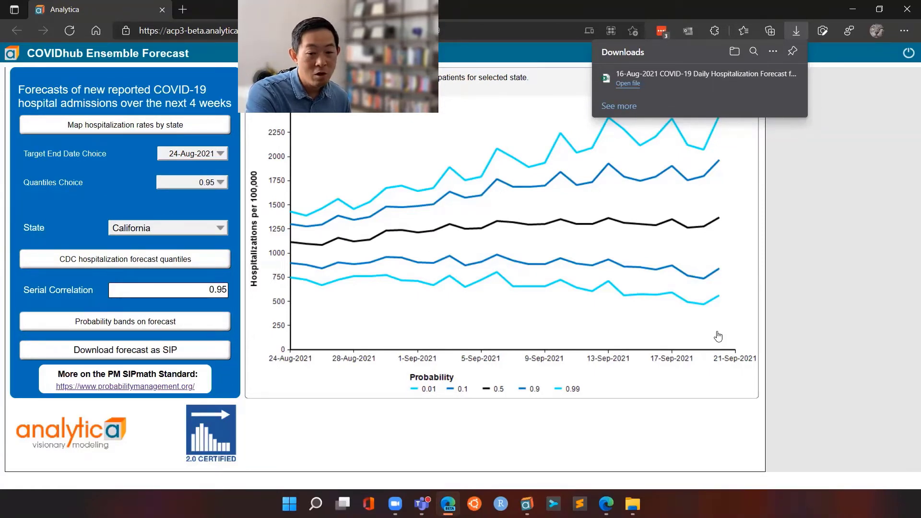
mouse_move(671, 367)
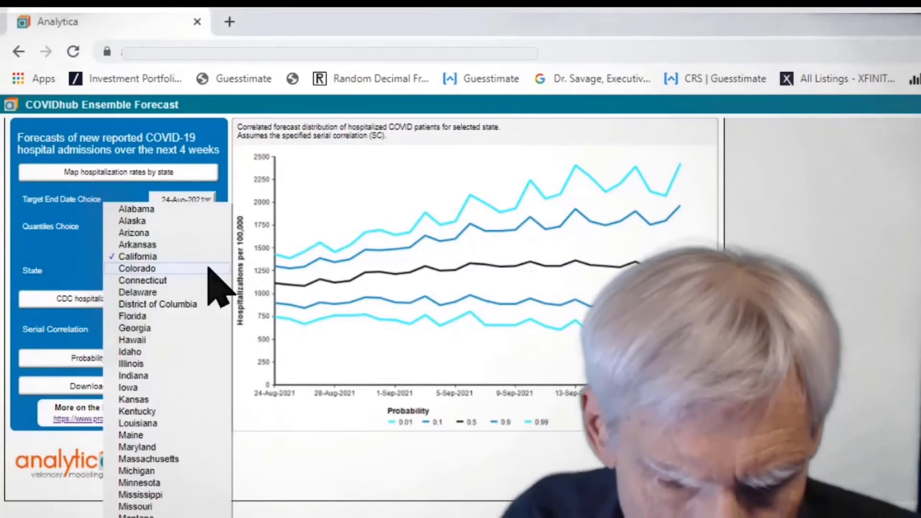
- Choose Colorado as the forecast state, then bring the Dice Calc workbook forward
click(137, 256)
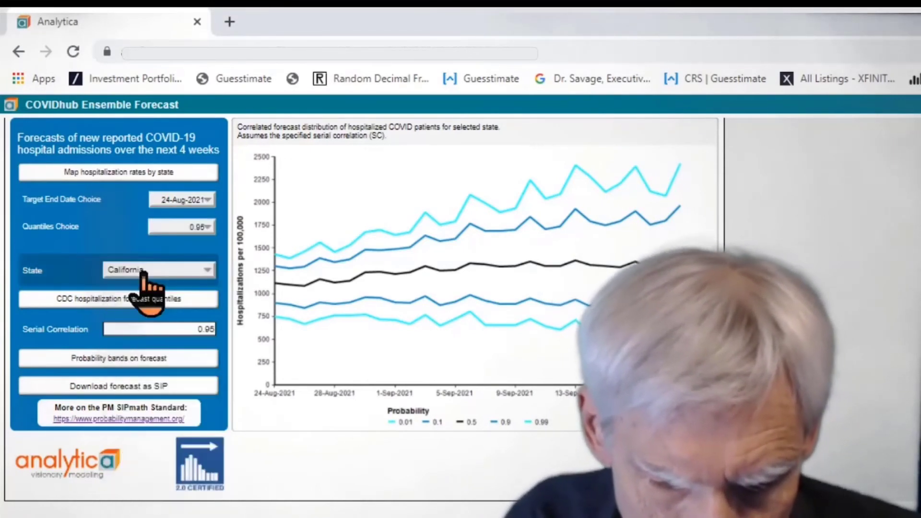
click(158, 269)
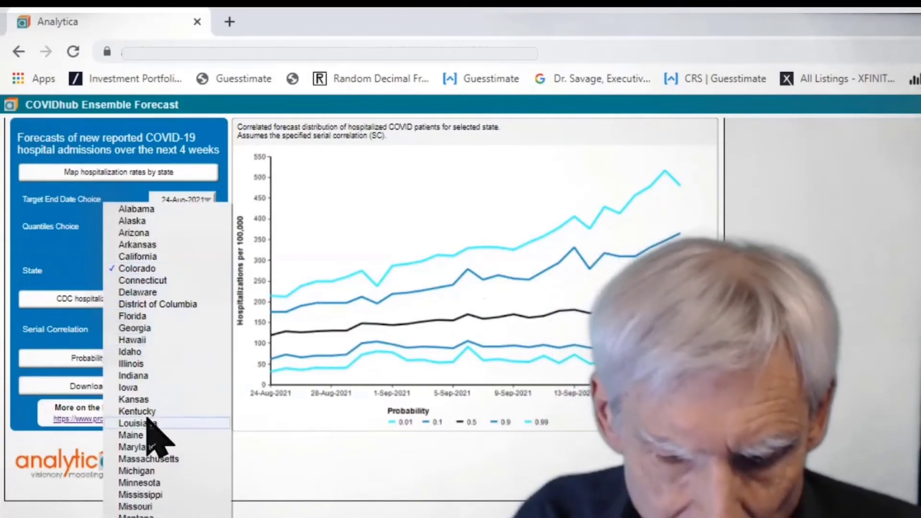
click(137, 268)
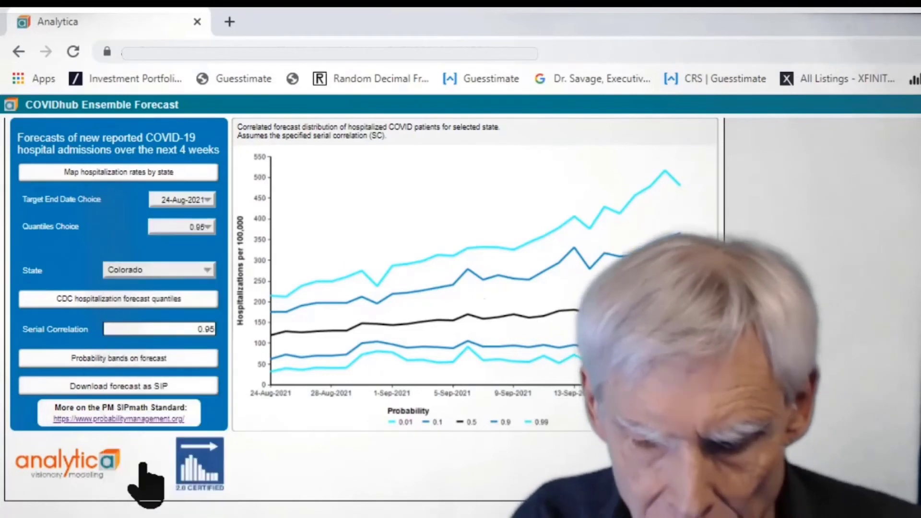
click(159, 269)
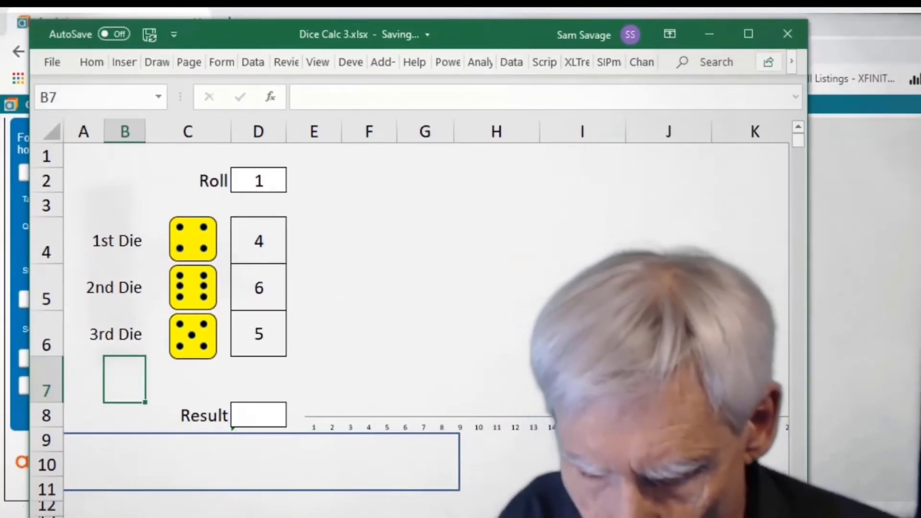
scroll(down, 3)
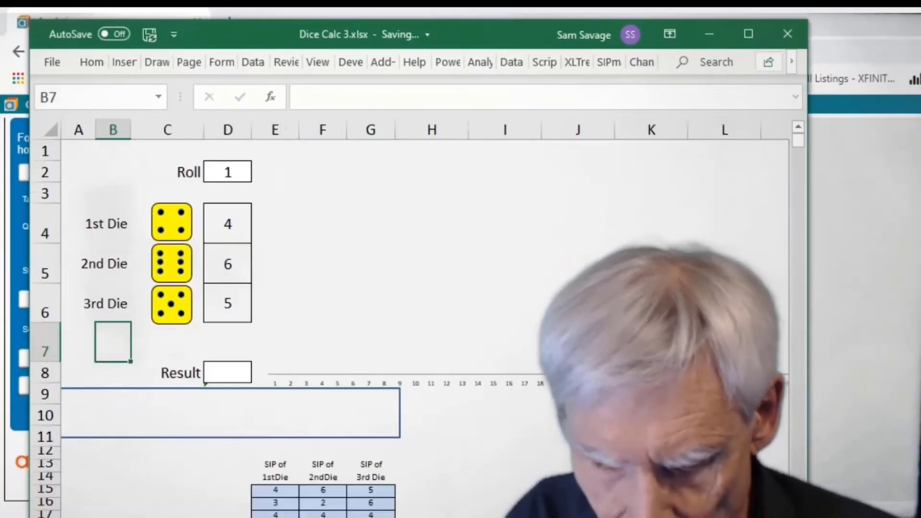